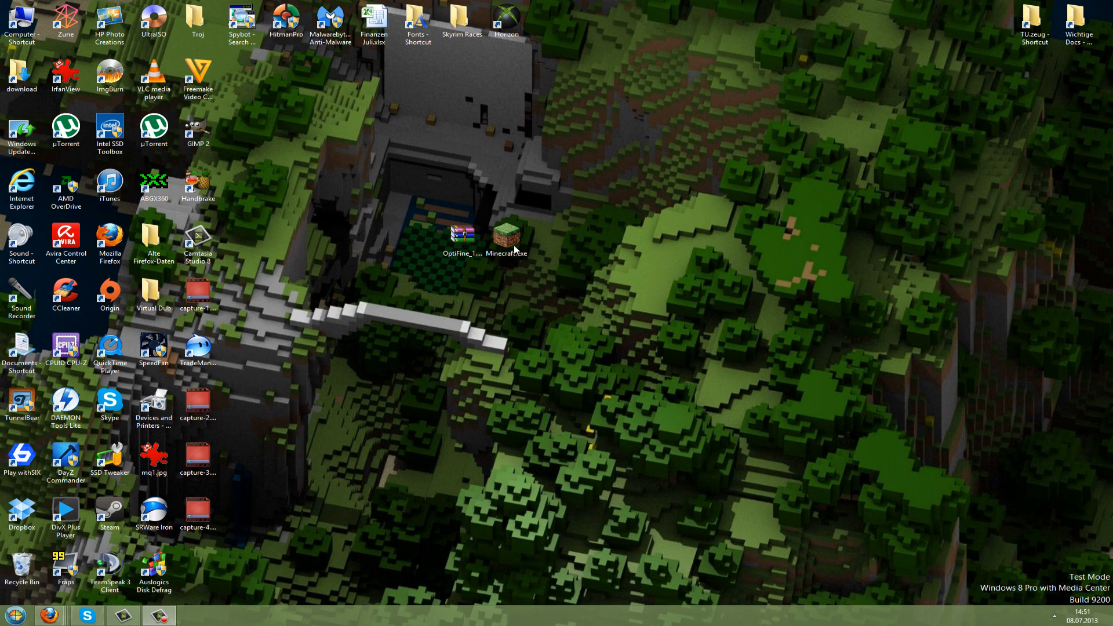
# Step: Go to %appdata% and enter the .minecraft folder
pyautogui.click(462, 237)
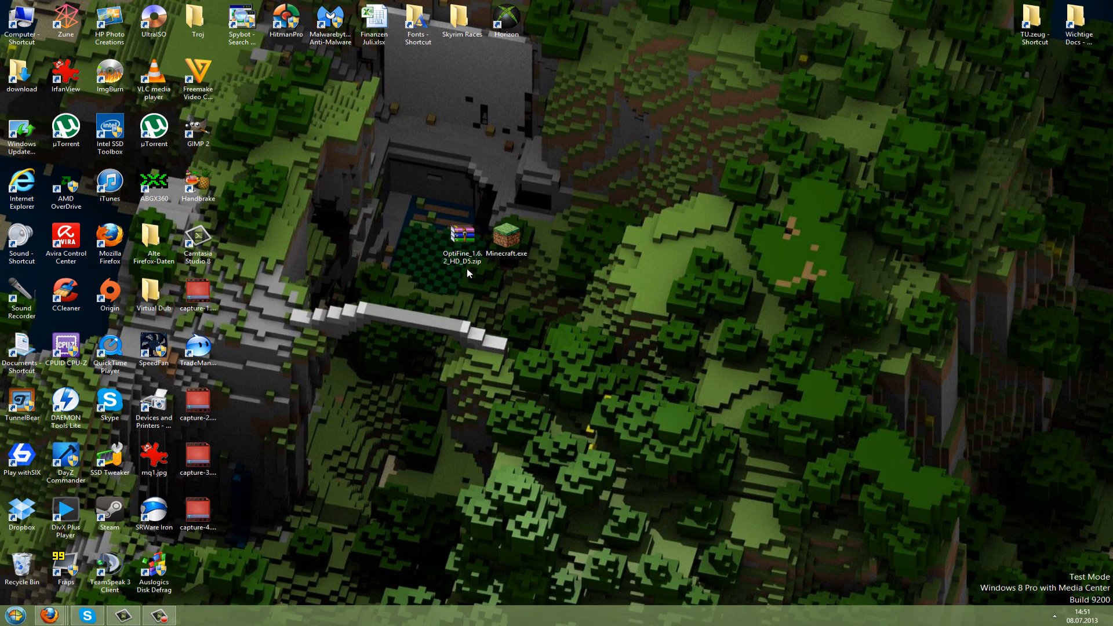
pyautogui.click(463, 233)
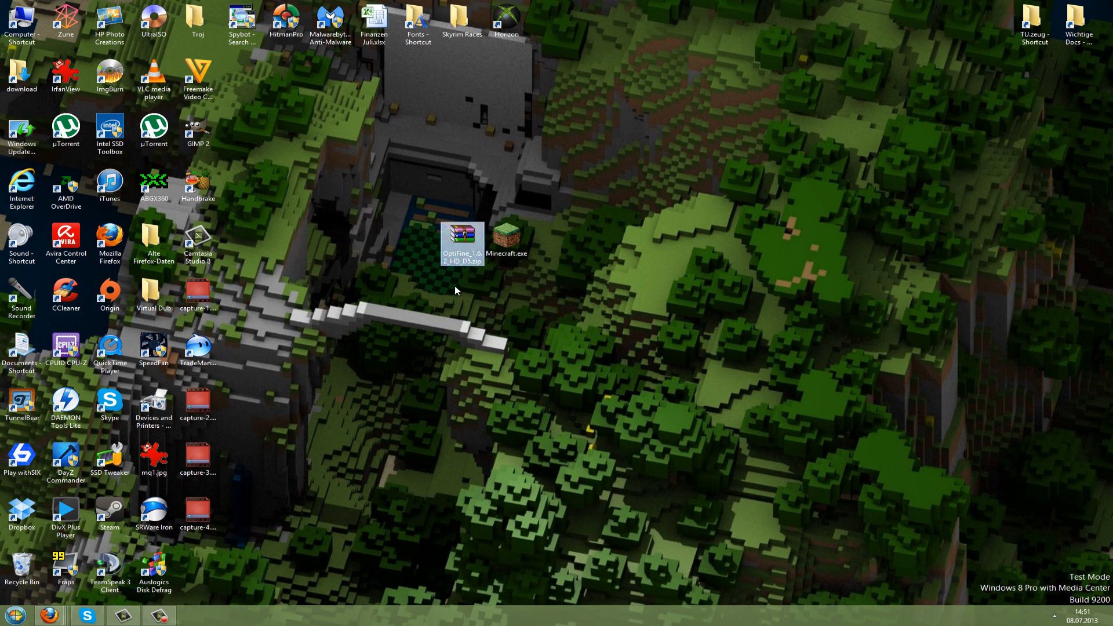
pyautogui.moveTo(454, 297)
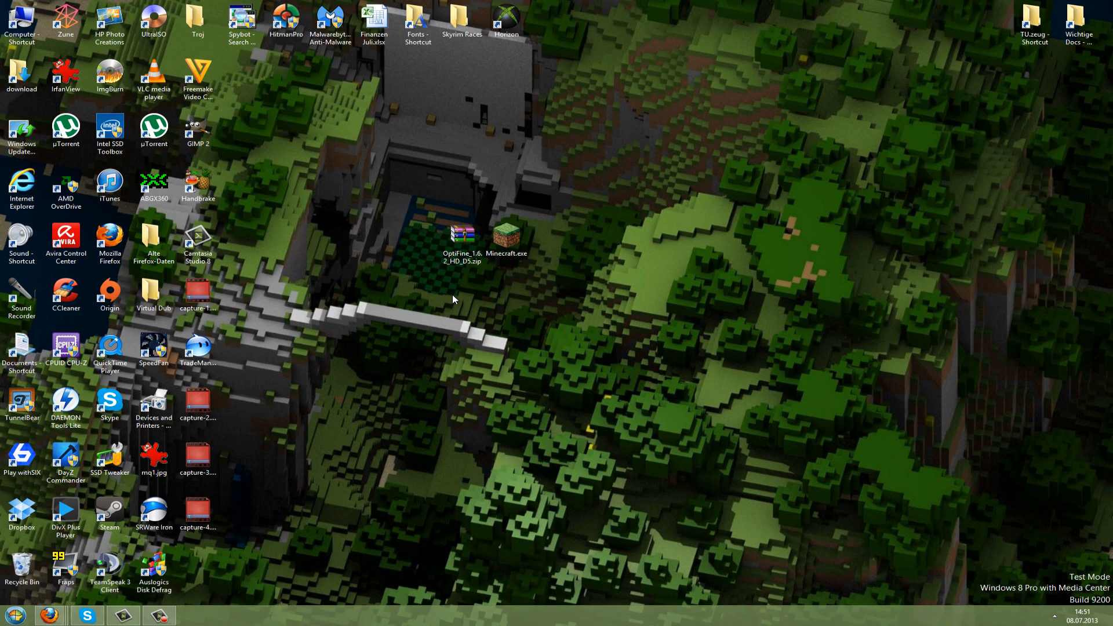
pyautogui.moveTo(432, 245)
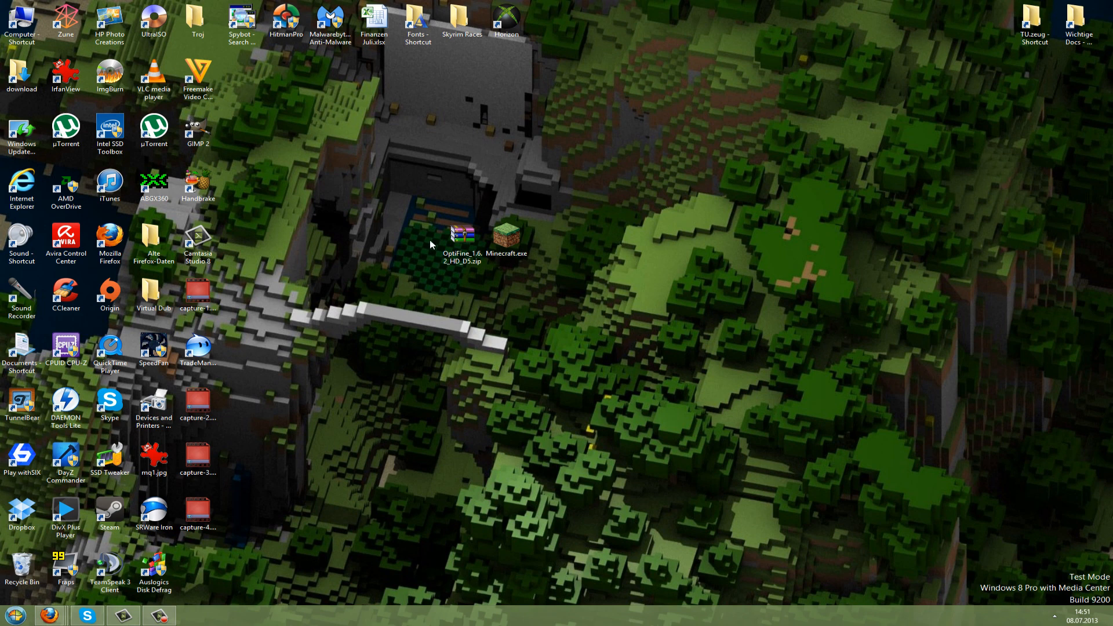
pyautogui.moveTo(390, 205)
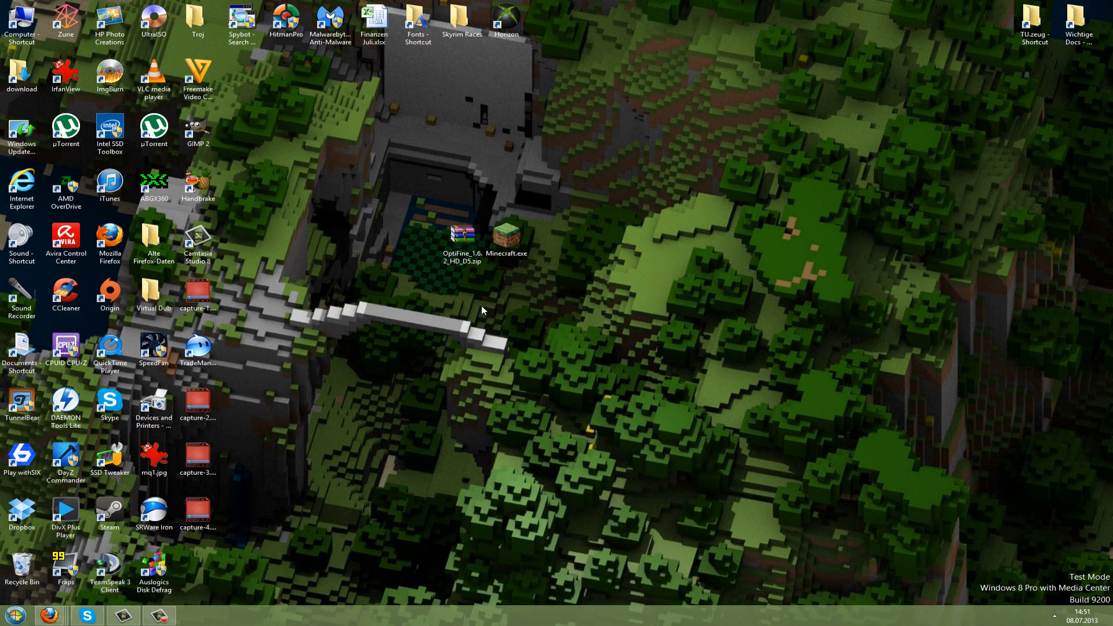
pyautogui.moveTo(574, 184)
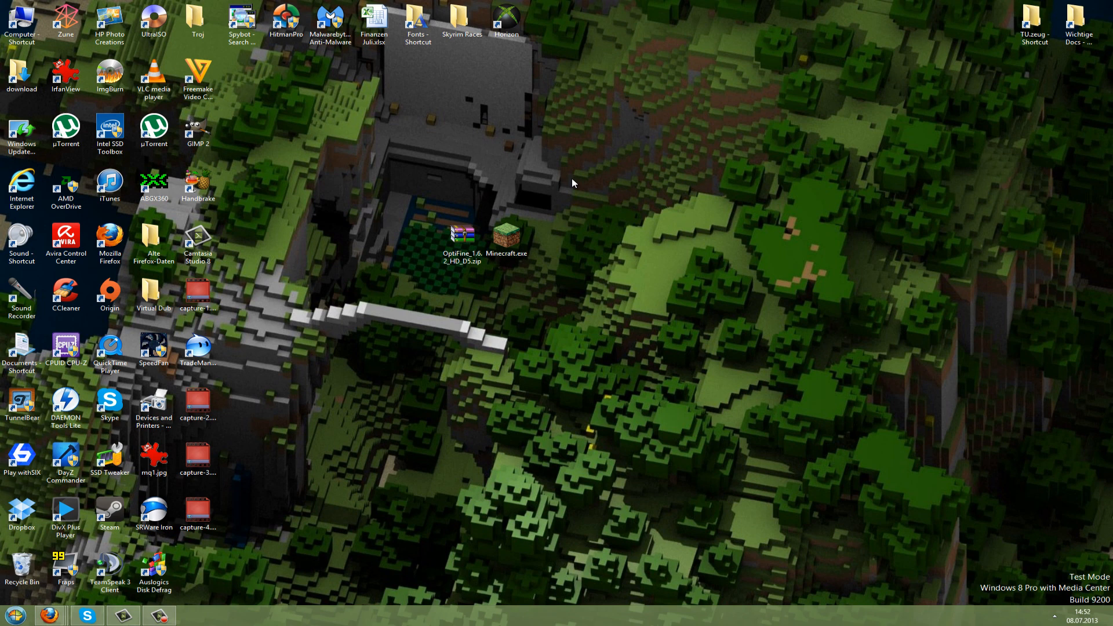
pyautogui.moveTo(576, 183)
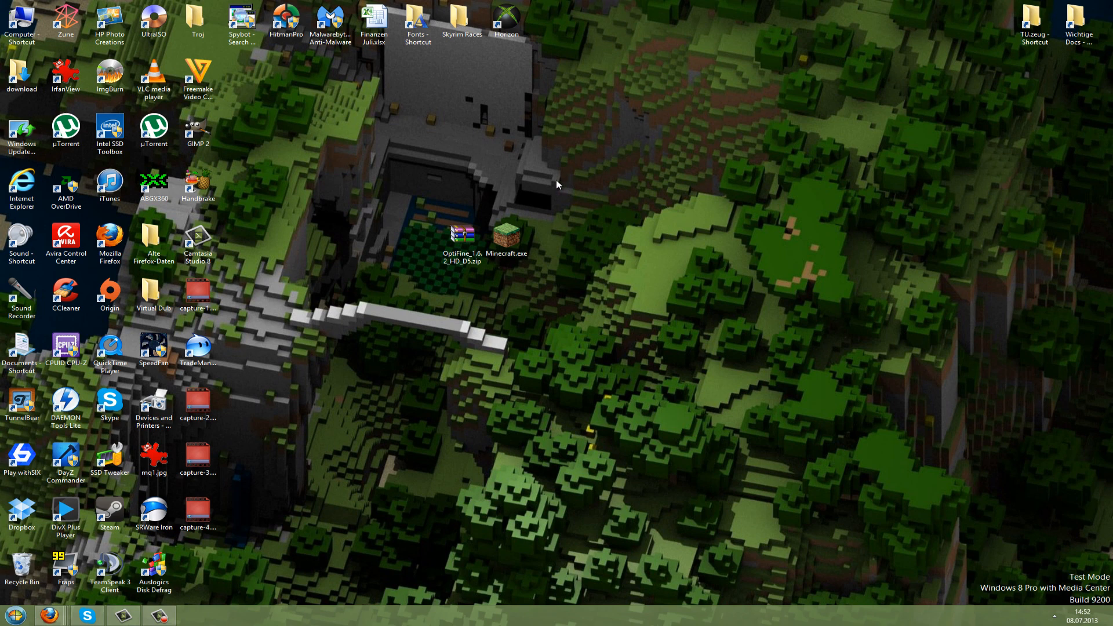
pyautogui.click(11, 615)
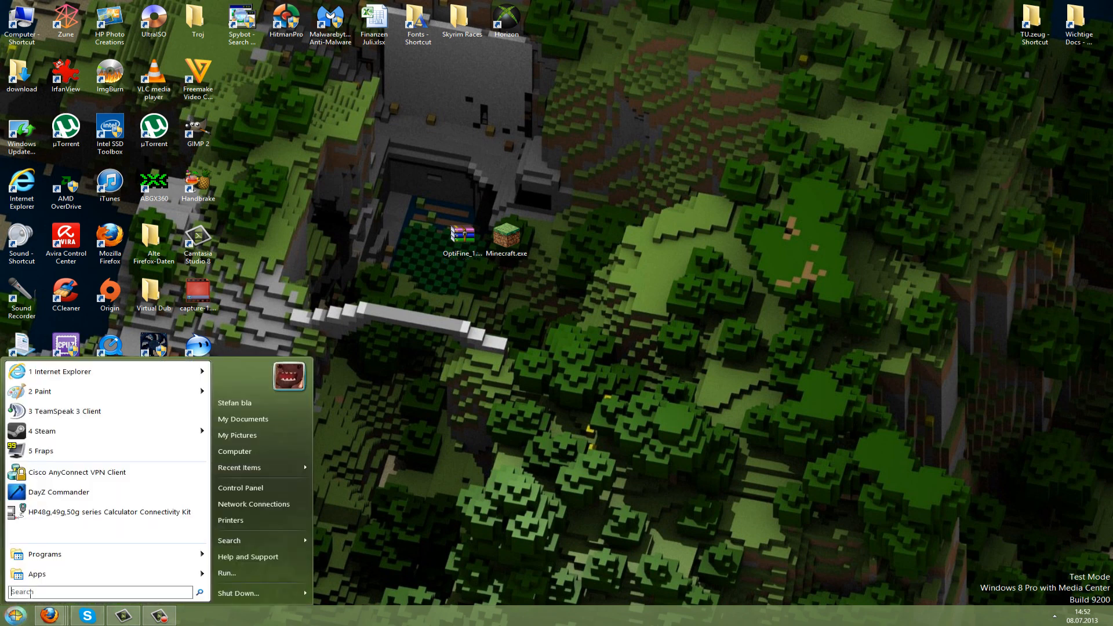
pyautogui.write('%appd')
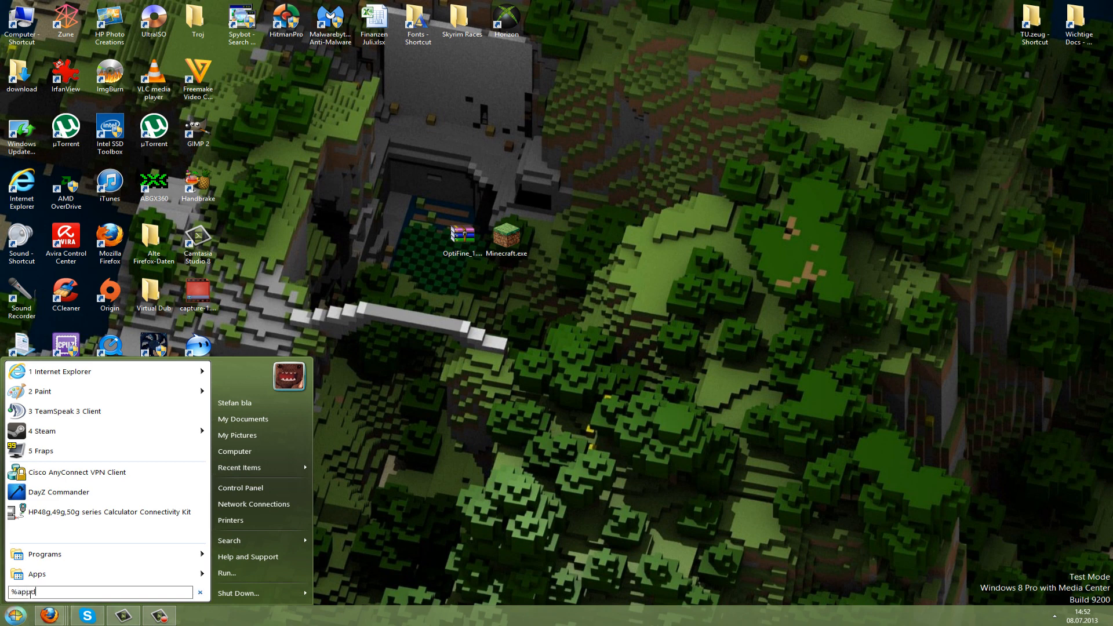
pyautogui.write('ata%')
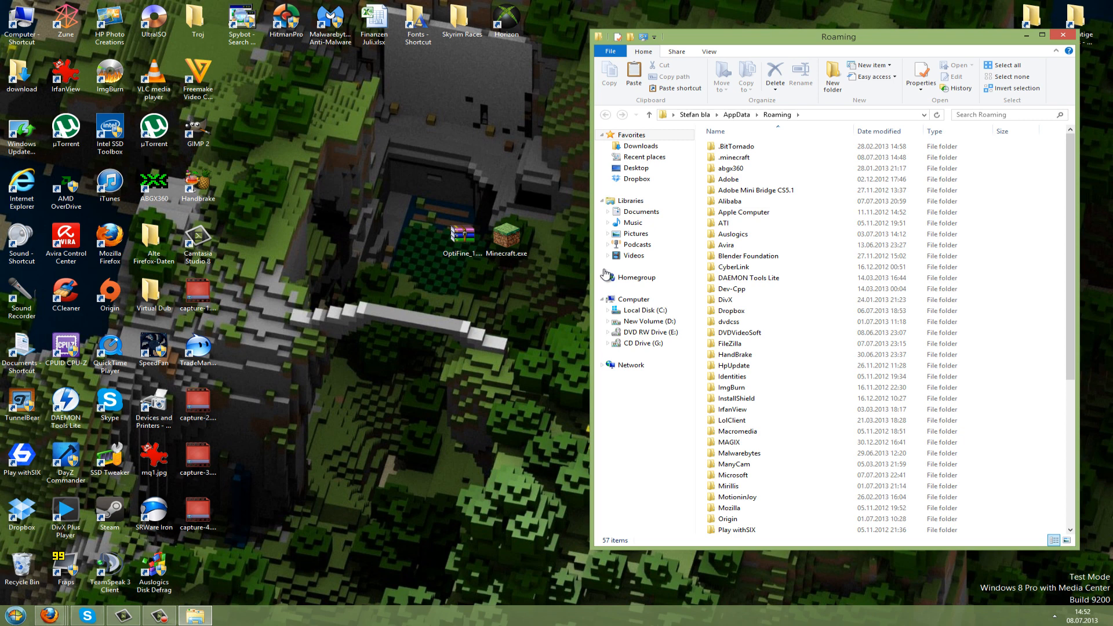
pyautogui.click(735, 157)
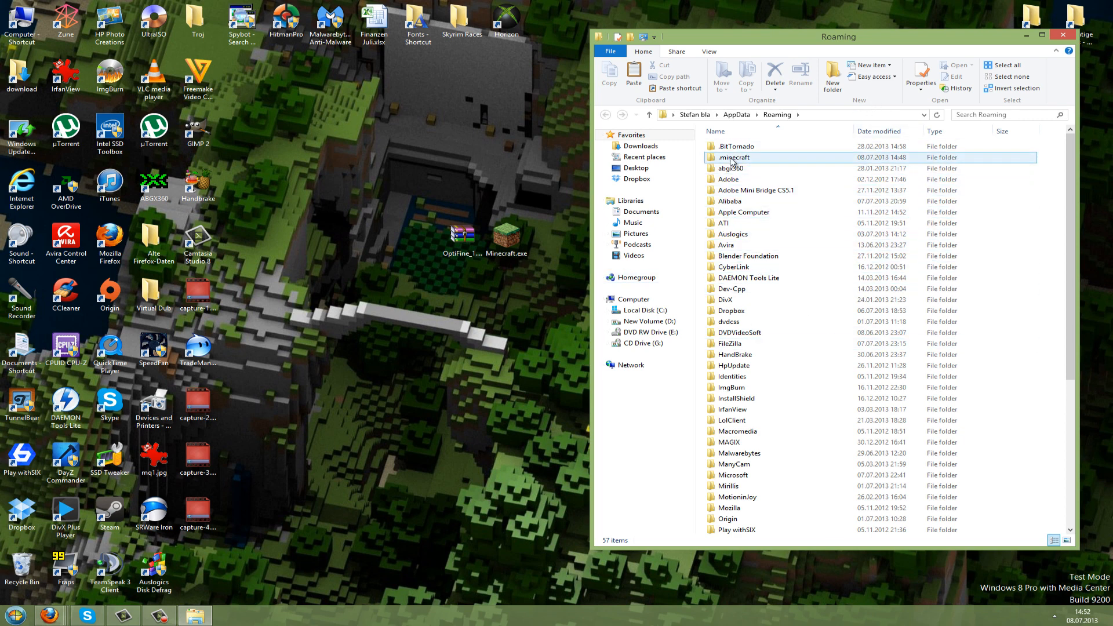
pyautogui.click(735, 156)
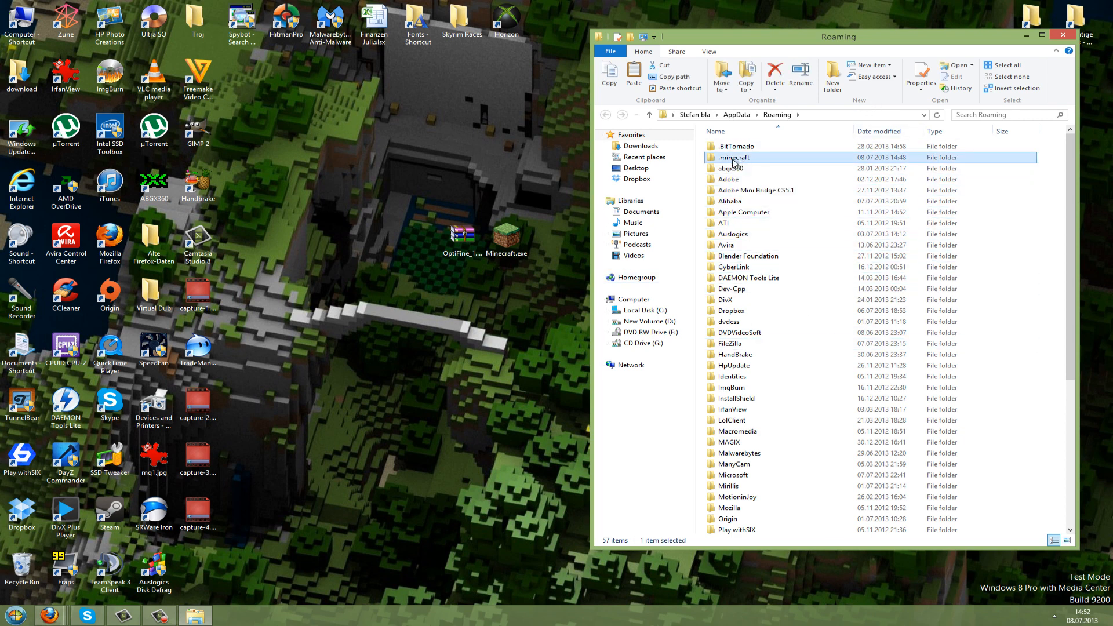
pyautogui.doubleClick(735, 157)
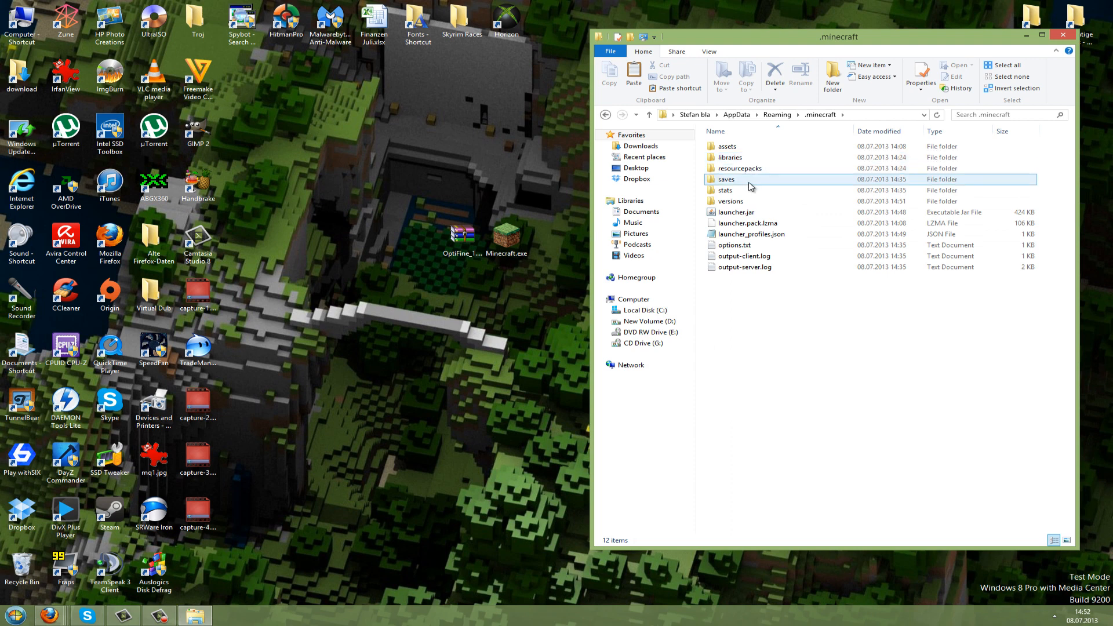
# Step: Inside versions\1.6.2, select the 1.6.2 jar and json files to copy
pyautogui.click(732, 201)
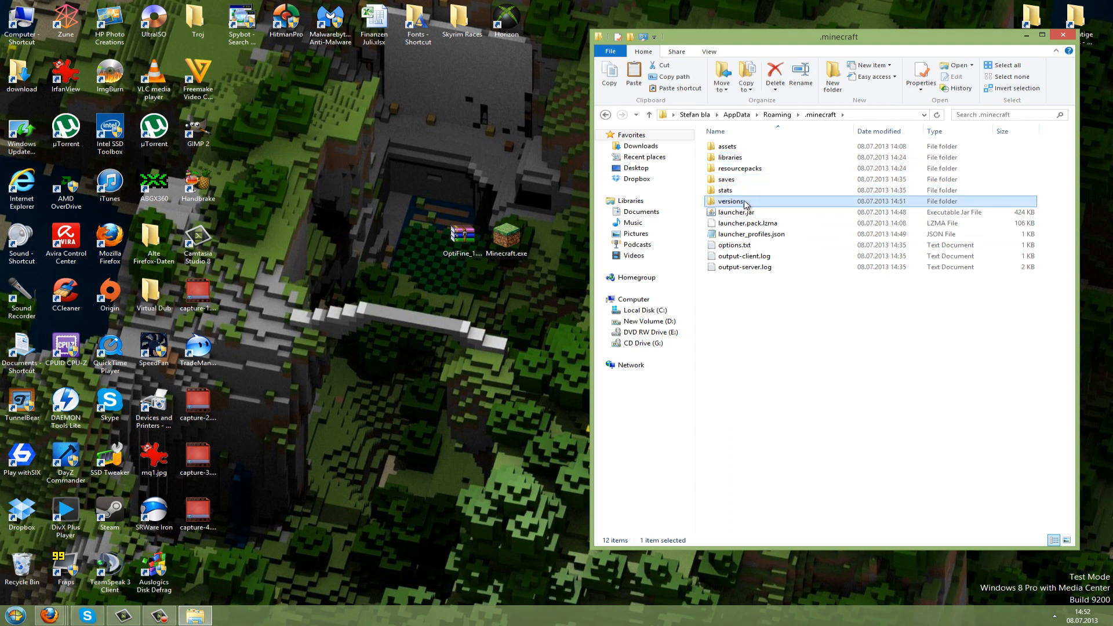
pyautogui.doubleClick(732, 201)
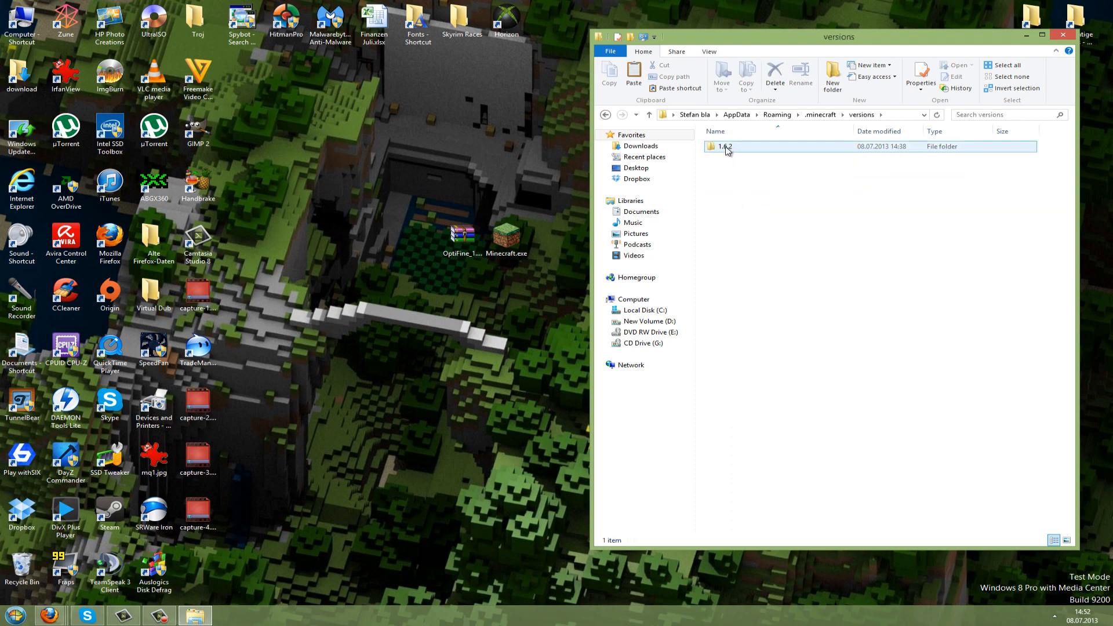
pyautogui.click(723, 146)
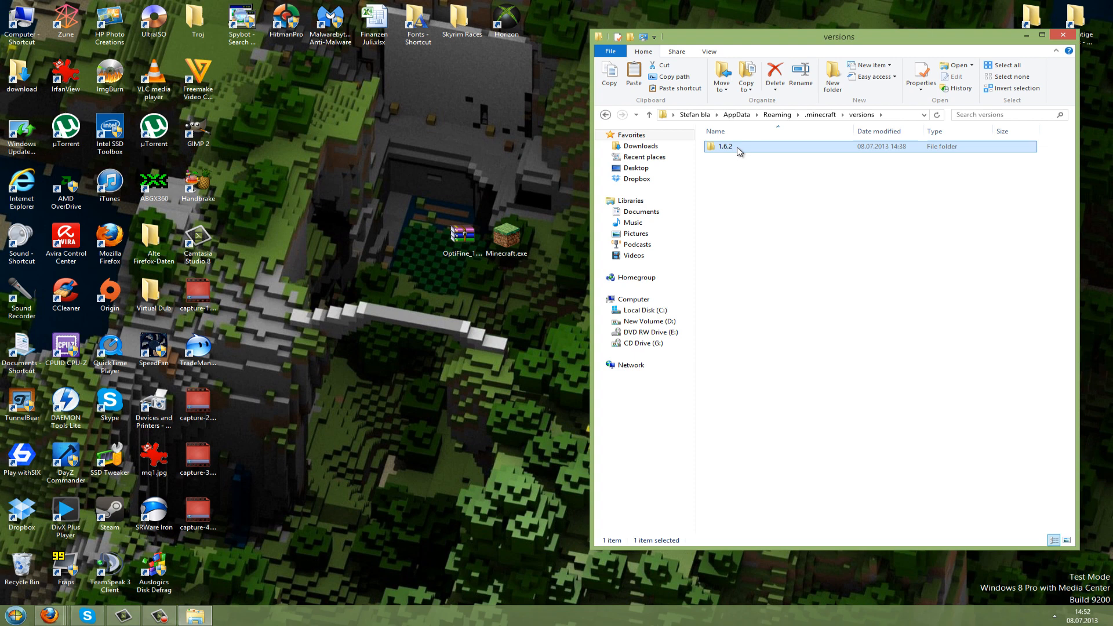
pyautogui.doubleClick(726, 146)
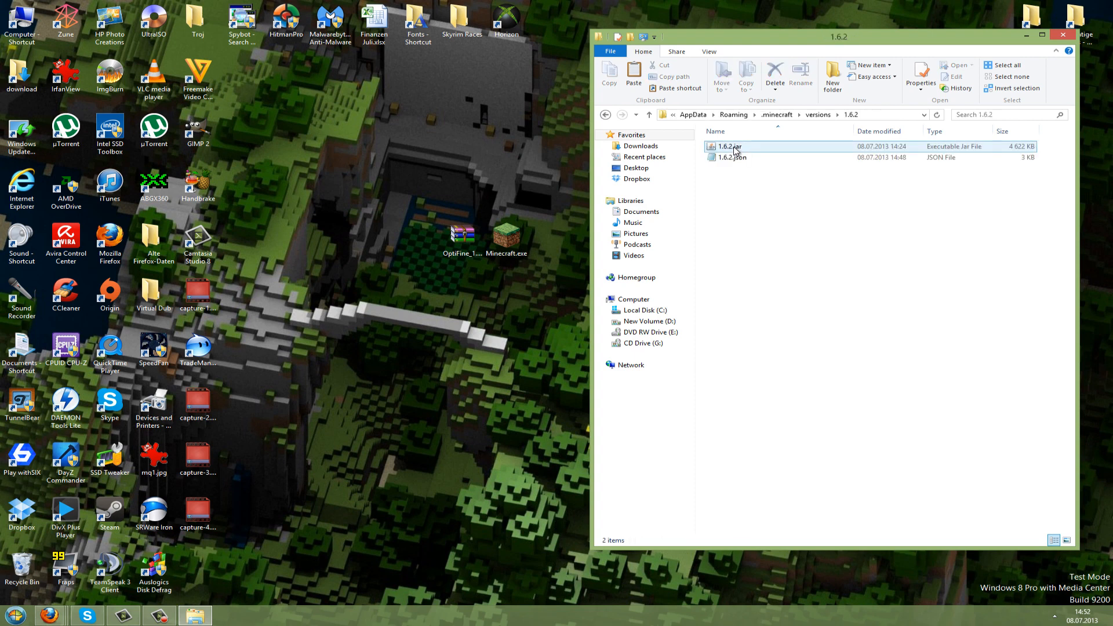
pyautogui.click(732, 157)
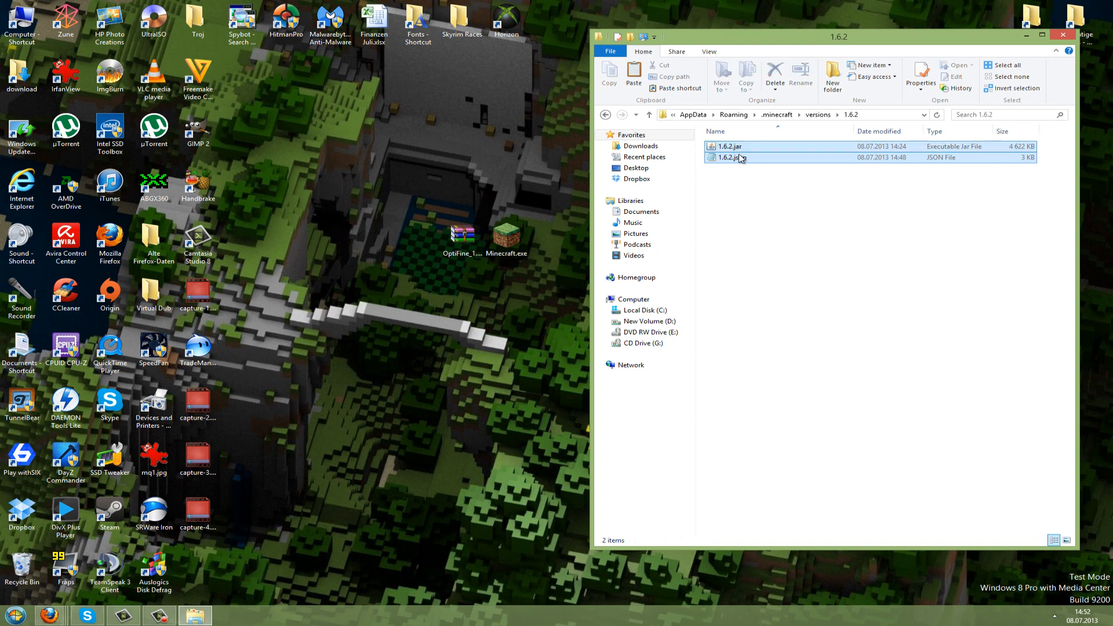
pyautogui.click(732, 156)
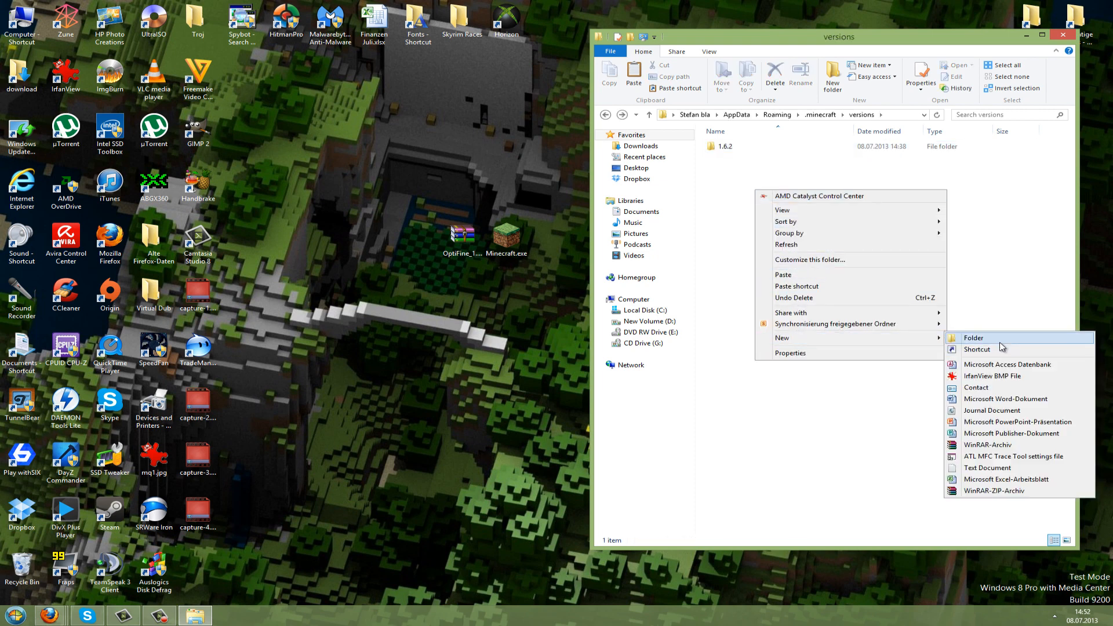
# Step: Create folder 1.6.2Optifine, paste the copied files and rename the jar to 1.6.2Optifine.jar
pyautogui.click(974, 337)
pyautogui.write('1.6.2')
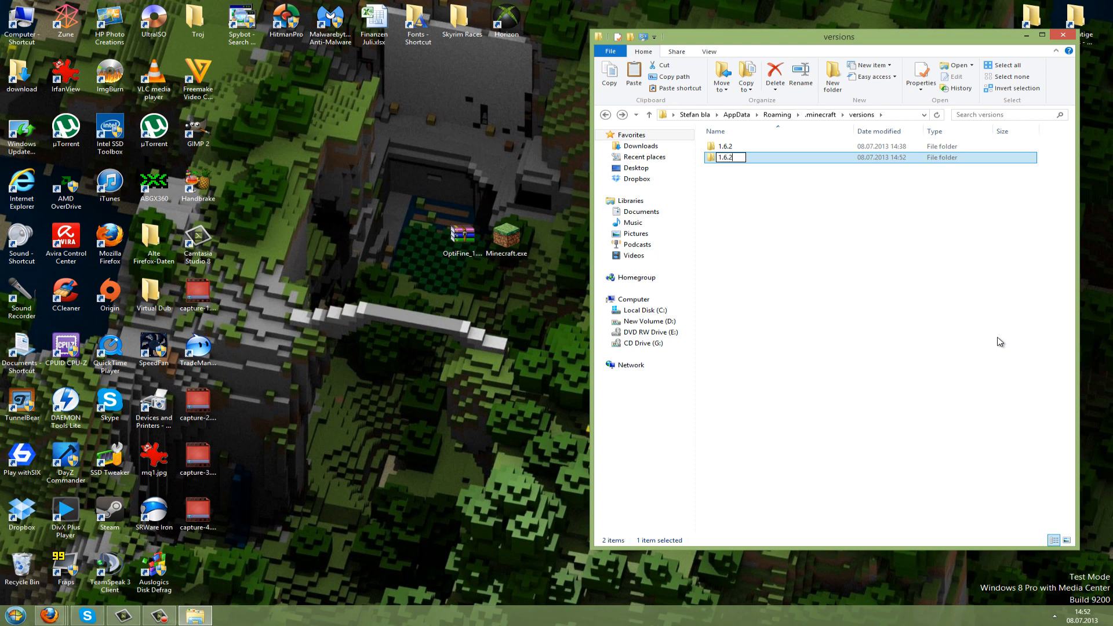
pyautogui.write('Op')
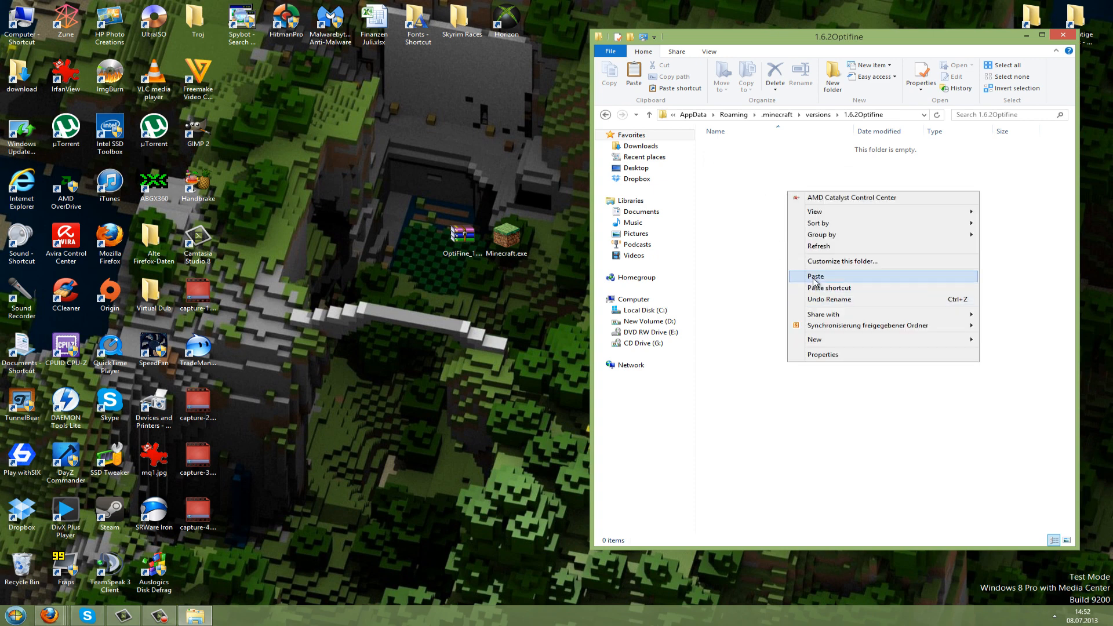
pyautogui.click(815, 276)
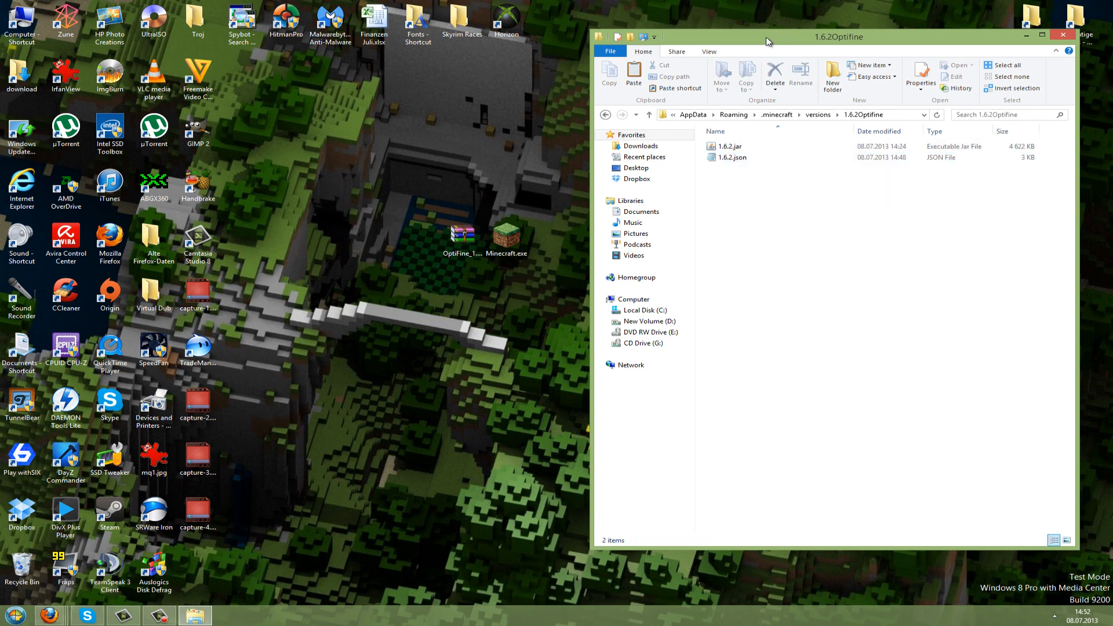
pyautogui.click(727, 156)
pyautogui.write('Optifine')
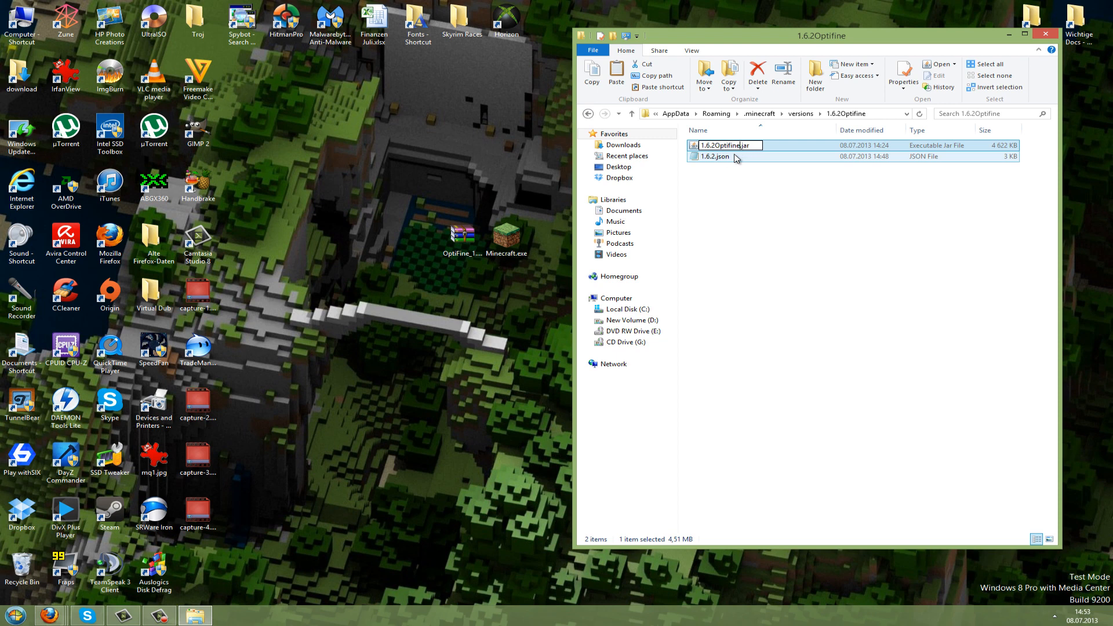
# Step: Rename the json file to 1.6.2Optifine.json
pyautogui.rightClick(720, 156)
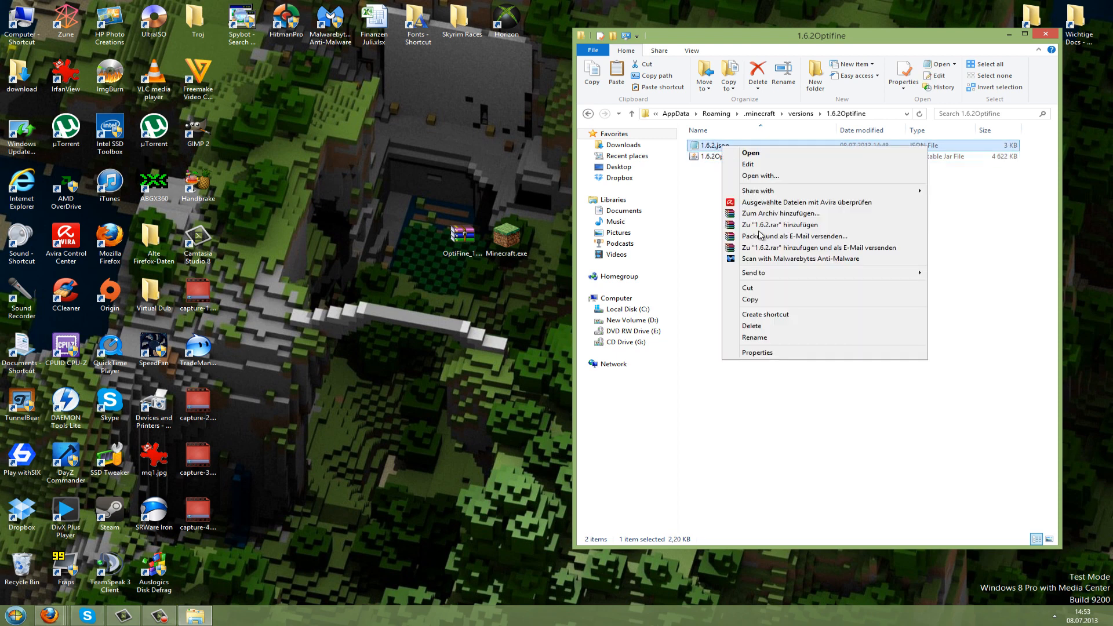
pyautogui.click(754, 336)
pyautogui.write('Optifine')
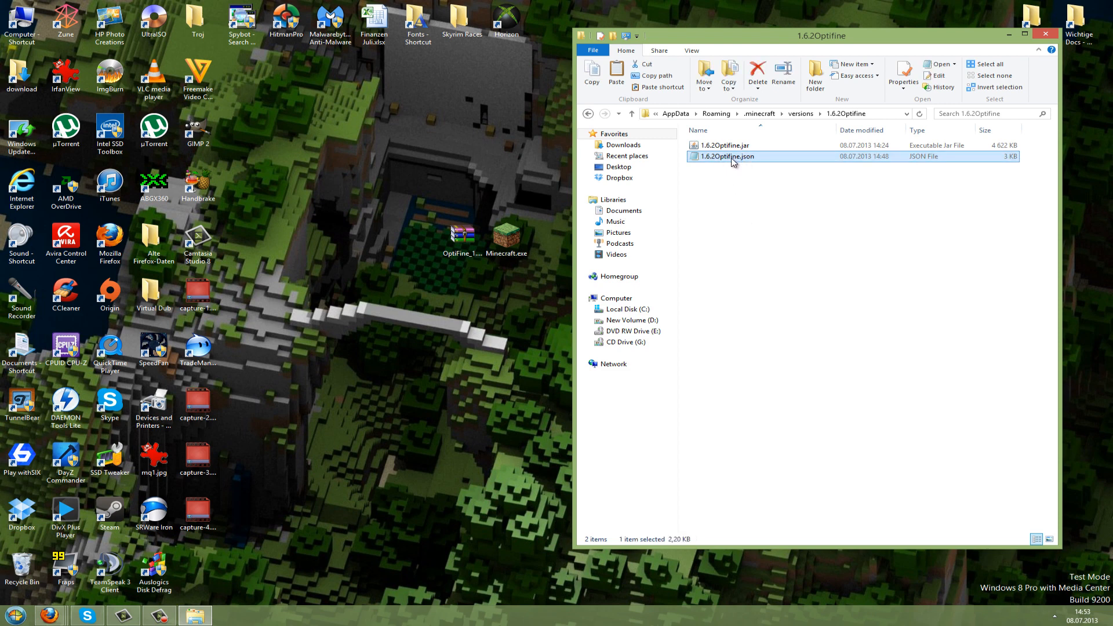
pyautogui.rightClick(724, 156)
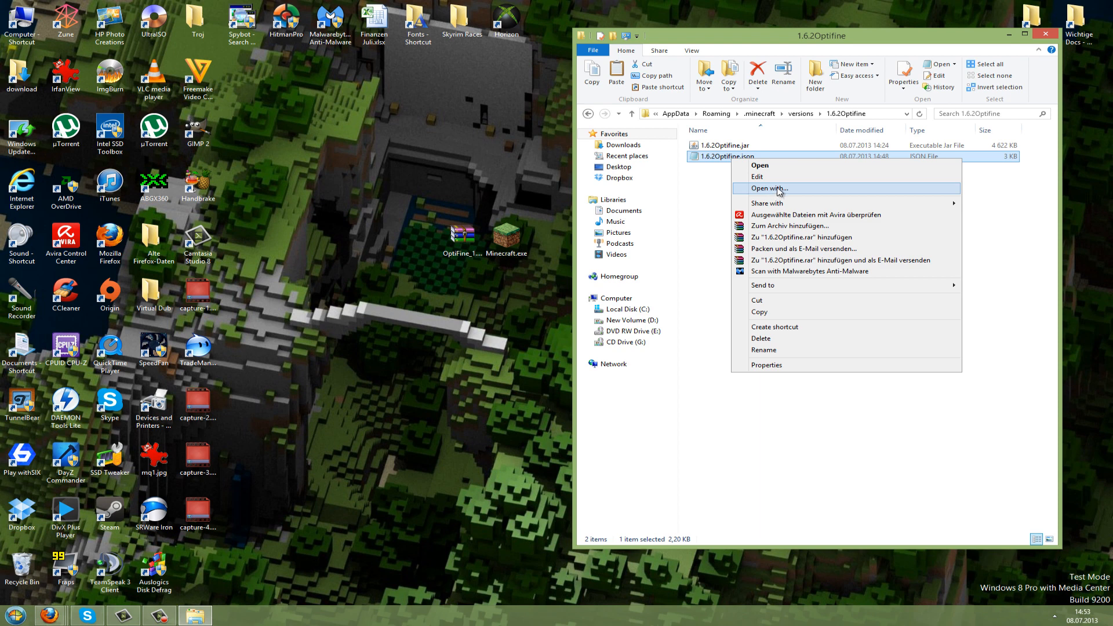
# Step: Look through Open with's extended program list for Notepad
pyautogui.click(767, 188)
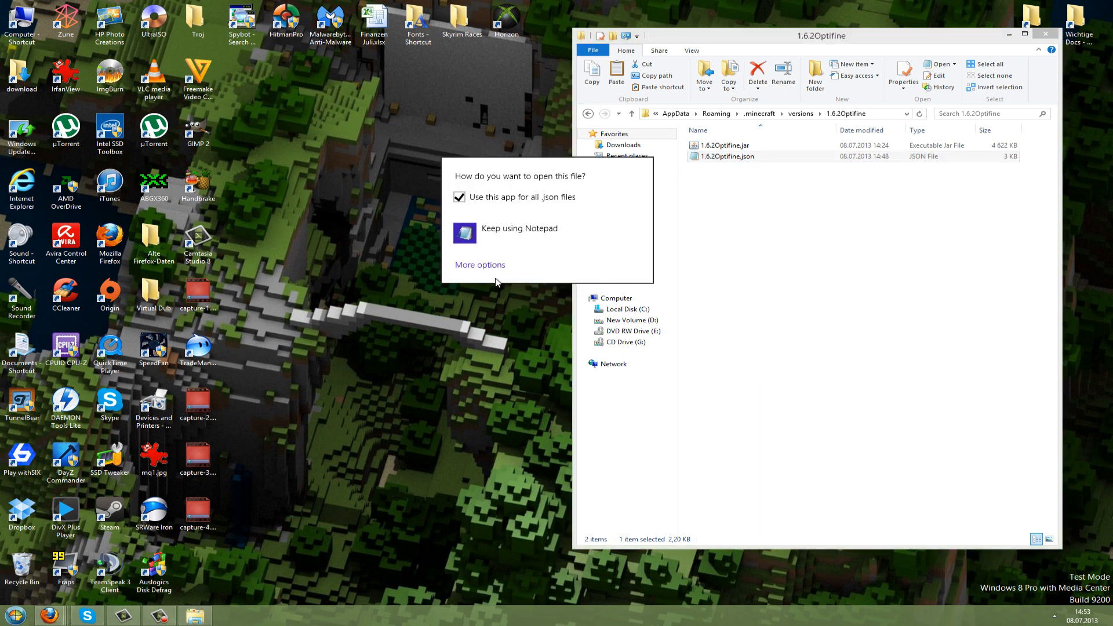
pyautogui.click(480, 264)
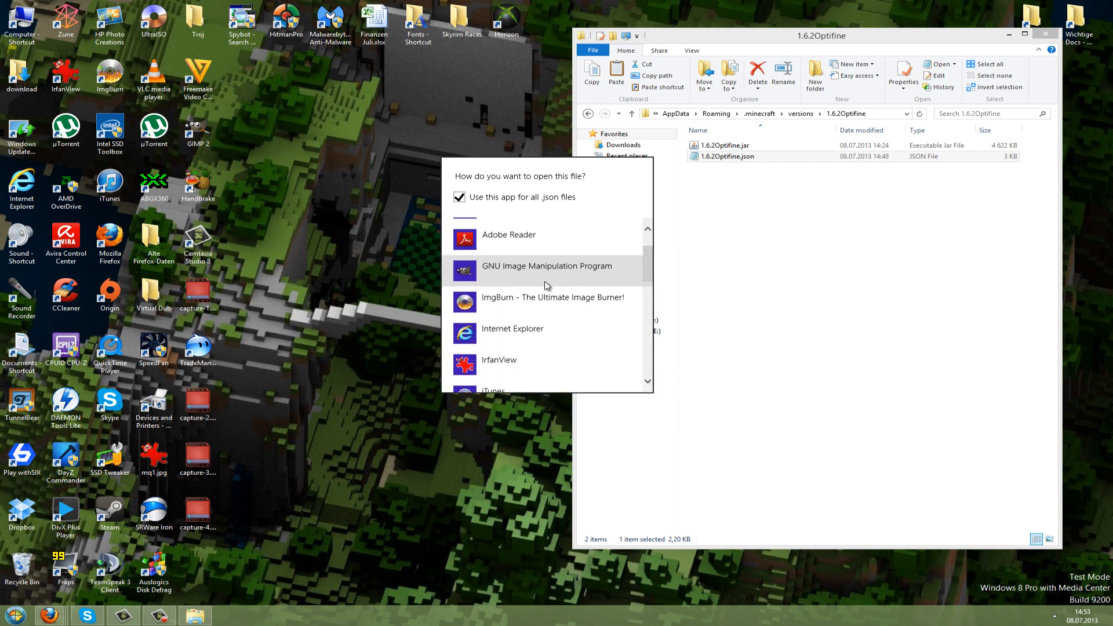
pyautogui.scroll(-3)
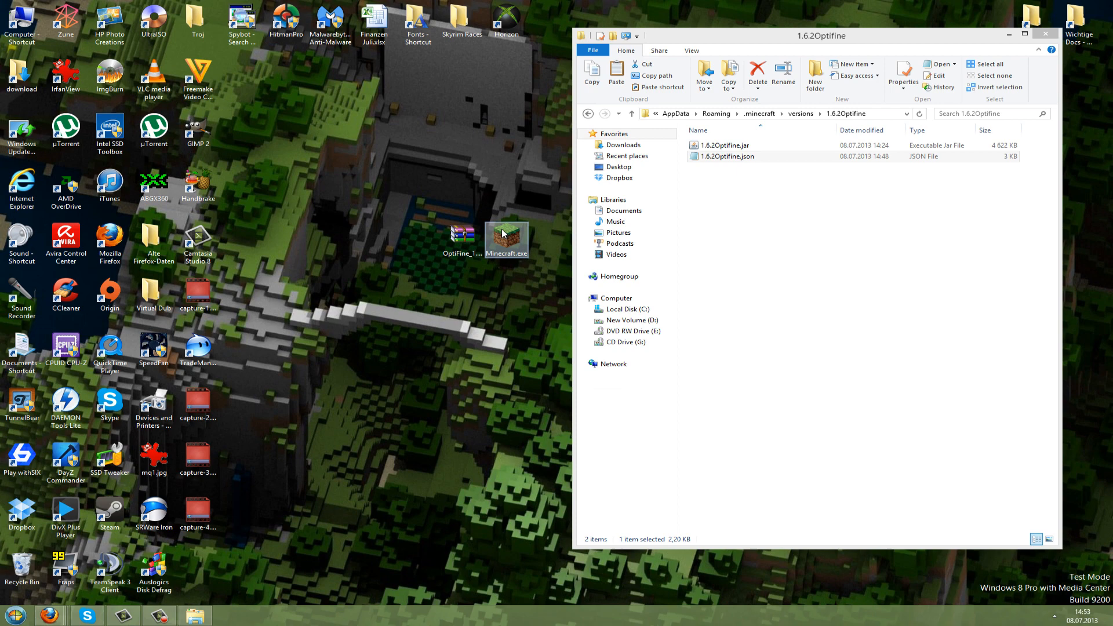
# Step: In Notepad change the json id from 1.6.2 to 1.6.2optifine and save
pyautogui.doubleClick(726, 156)
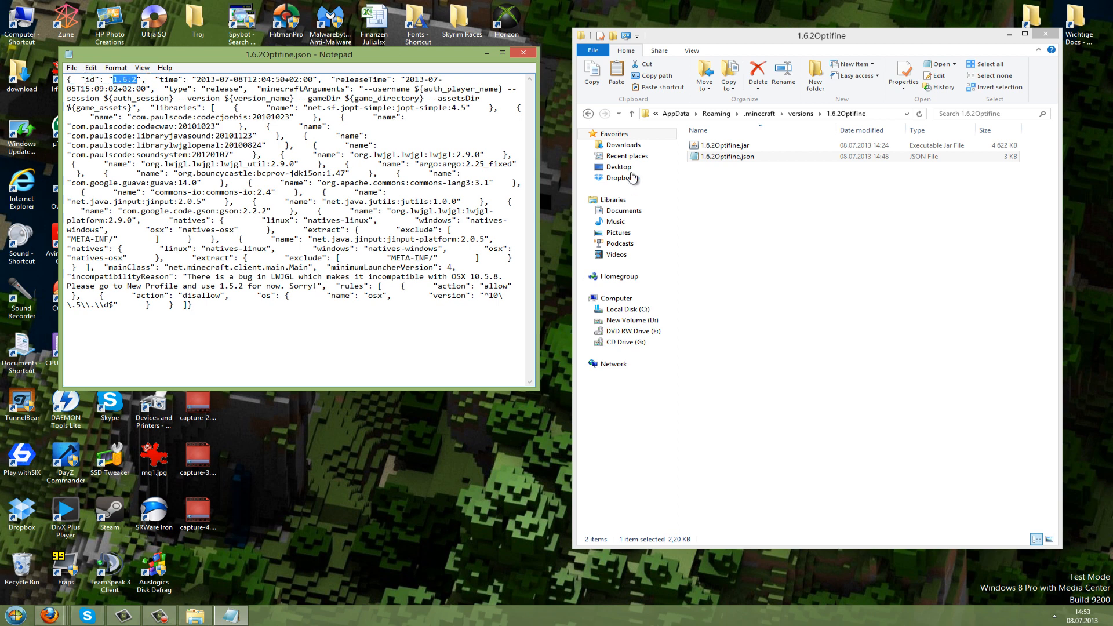
pyautogui.click(845, 112)
pyautogui.write('optifine')
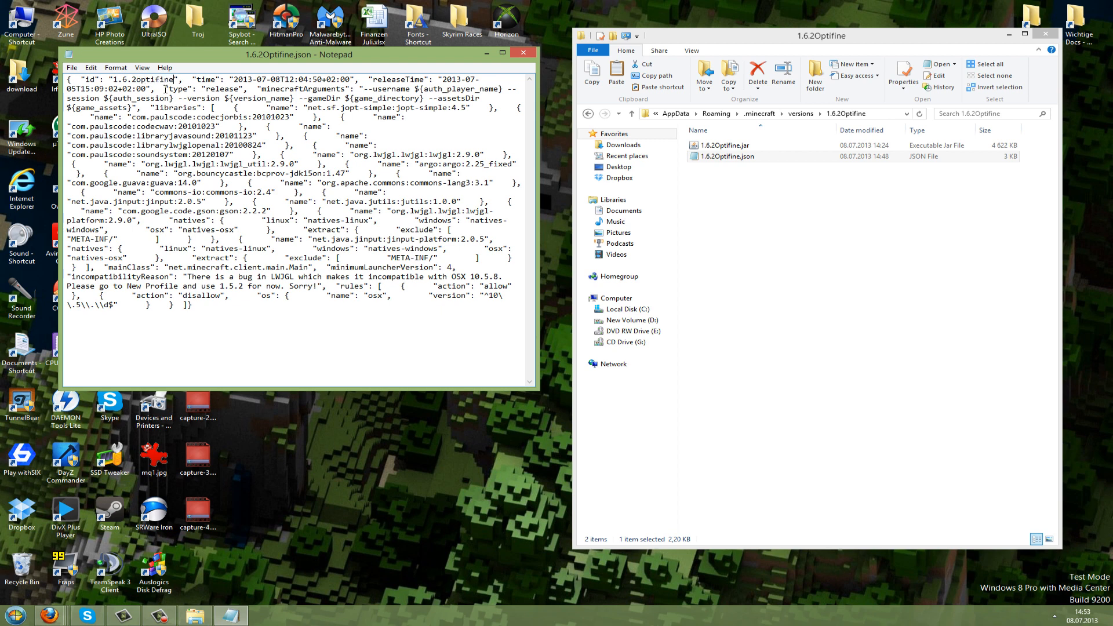
pyautogui.click(71, 68)
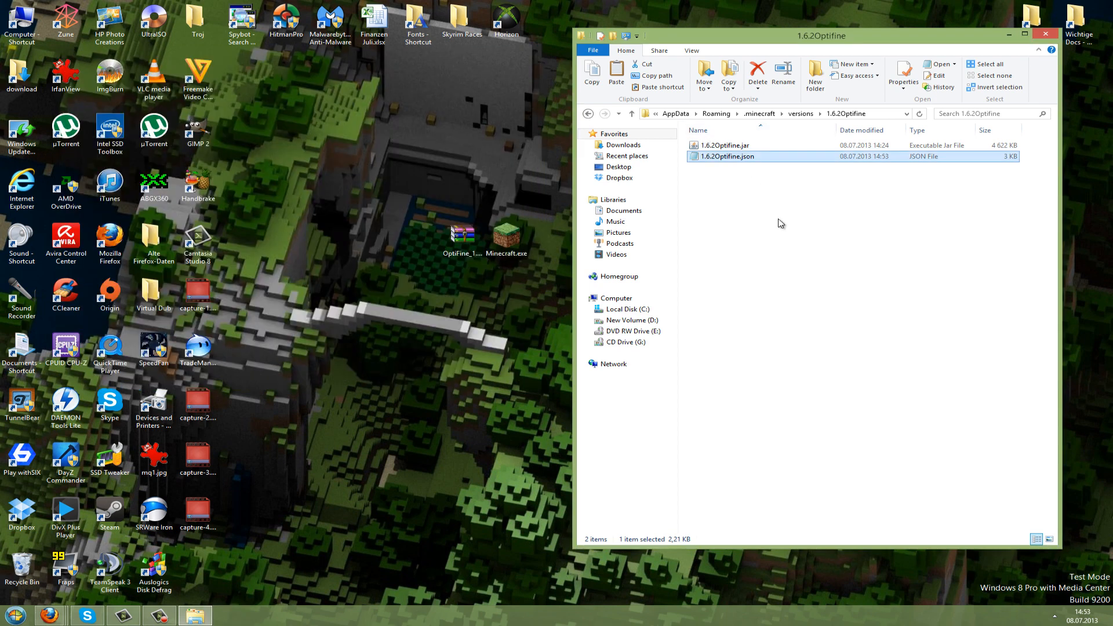
# Step: Select 1.6.2Optifine.jar to show its Open with choices, including WinRAR archiver
pyautogui.click(462, 234)
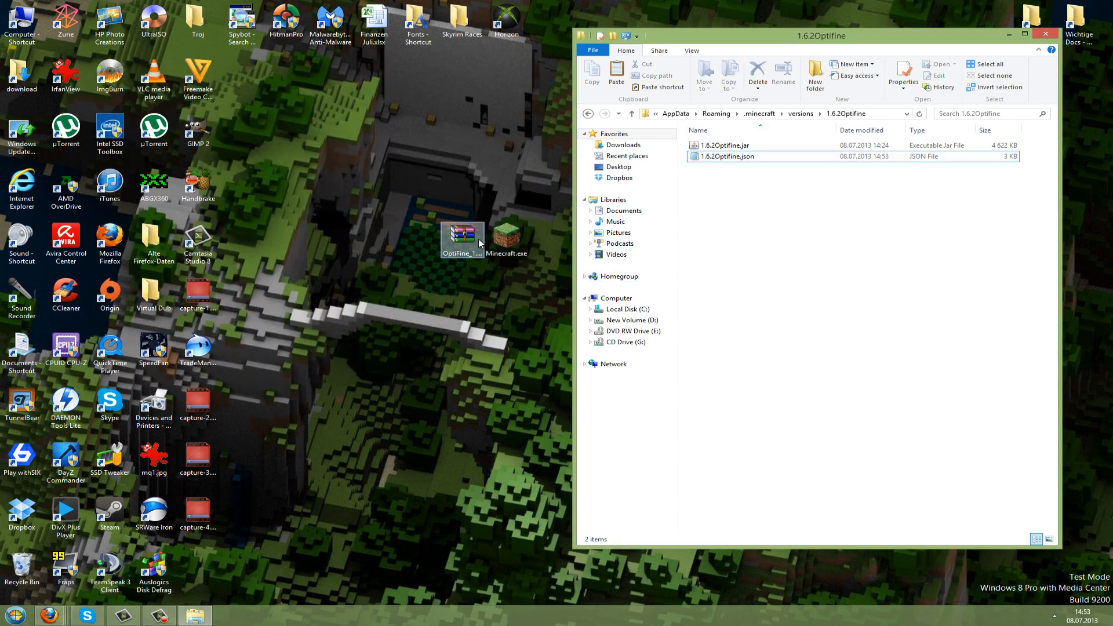
pyautogui.click(723, 145)
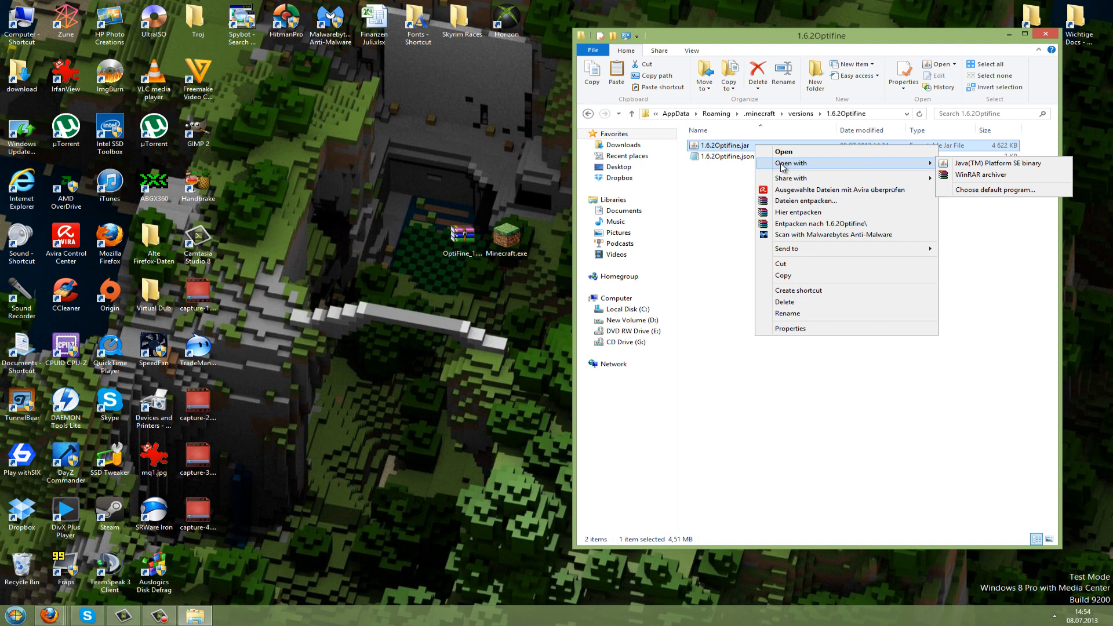
pyautogui.moveTo(985, 175)
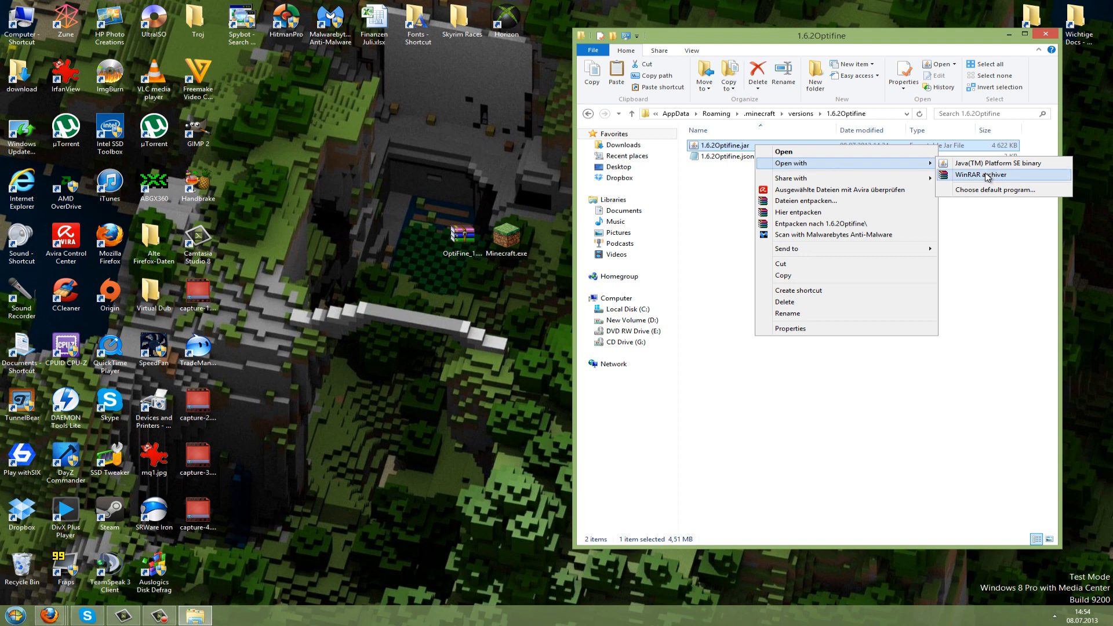
# Step: In WinRAR add the contents of OptiFine_1.6.2_HD_D5.zip into 1.6.2Optifine.jar
pyautogui.click(980, 175)
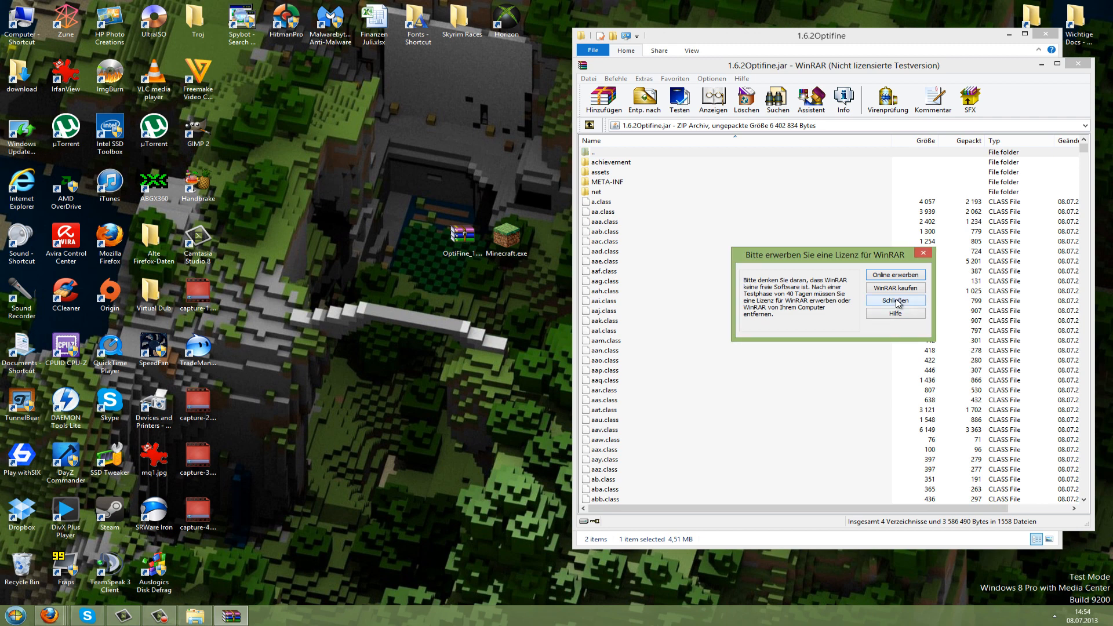
pyautogui.click(894, 300)
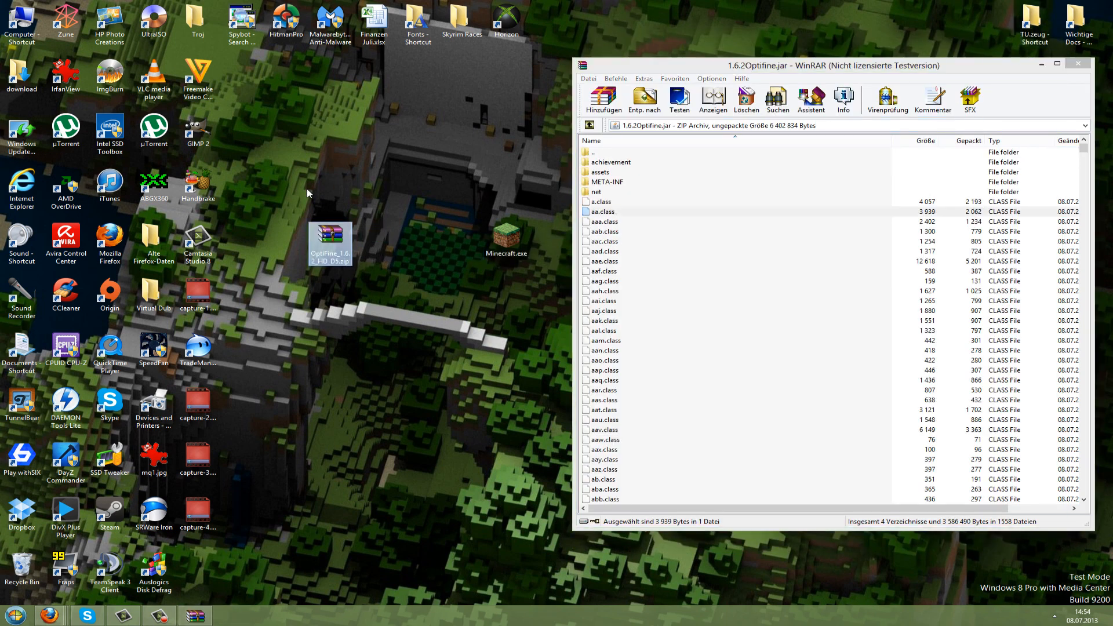
pyautogui.doubleClick(329, 243)
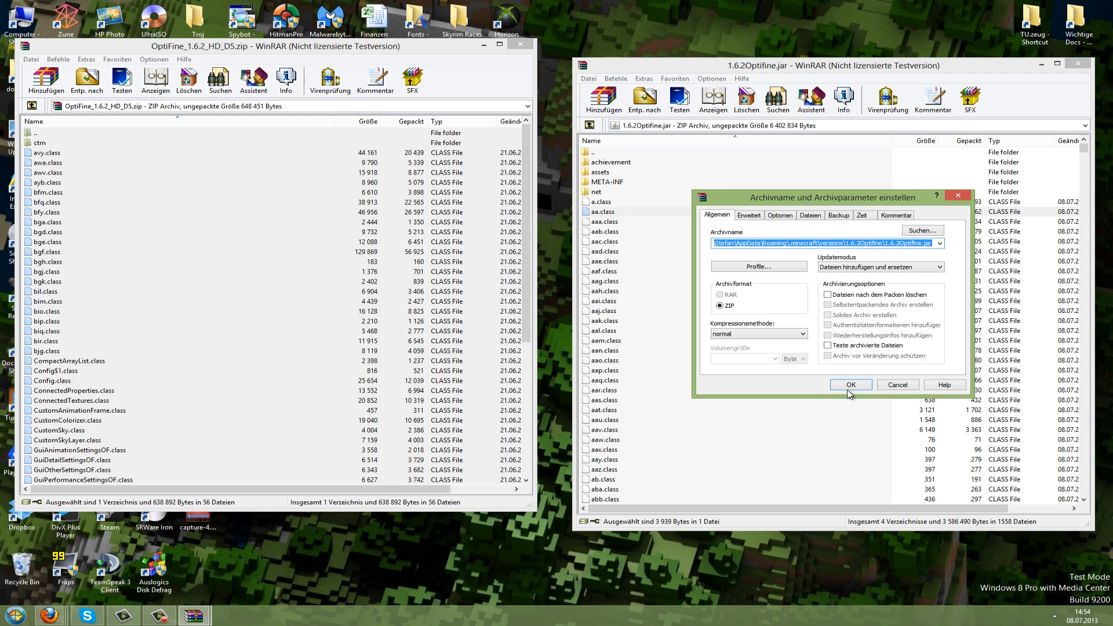
pyautogui.click(850, 384)
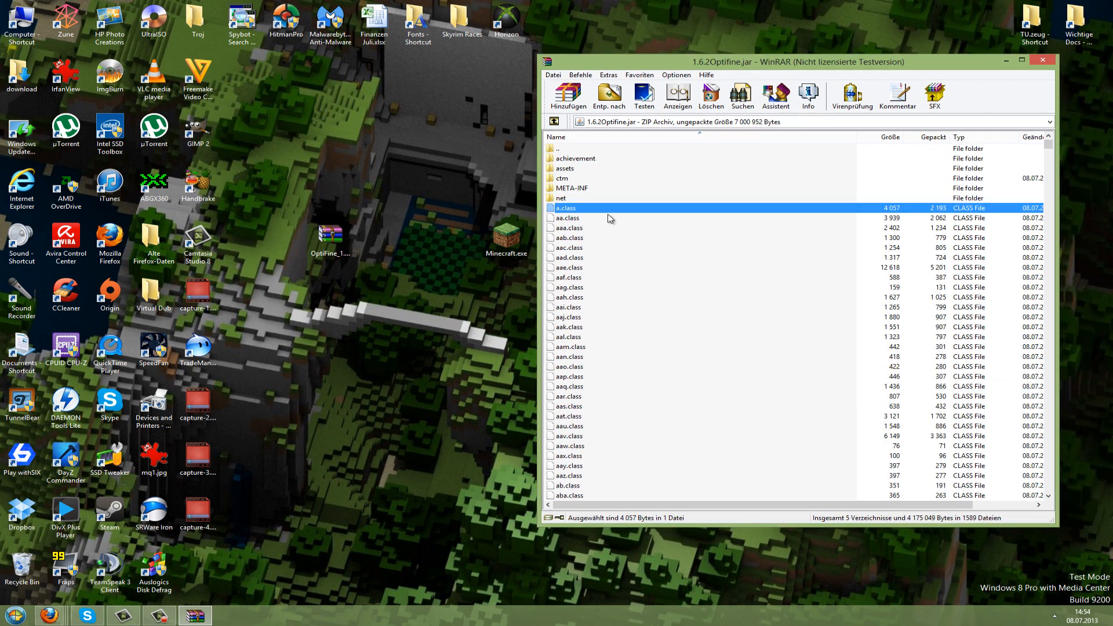
# Step: Delete the META-INF folder from 1.6.2Optifine.jar
pyautogui.click(572, 188)
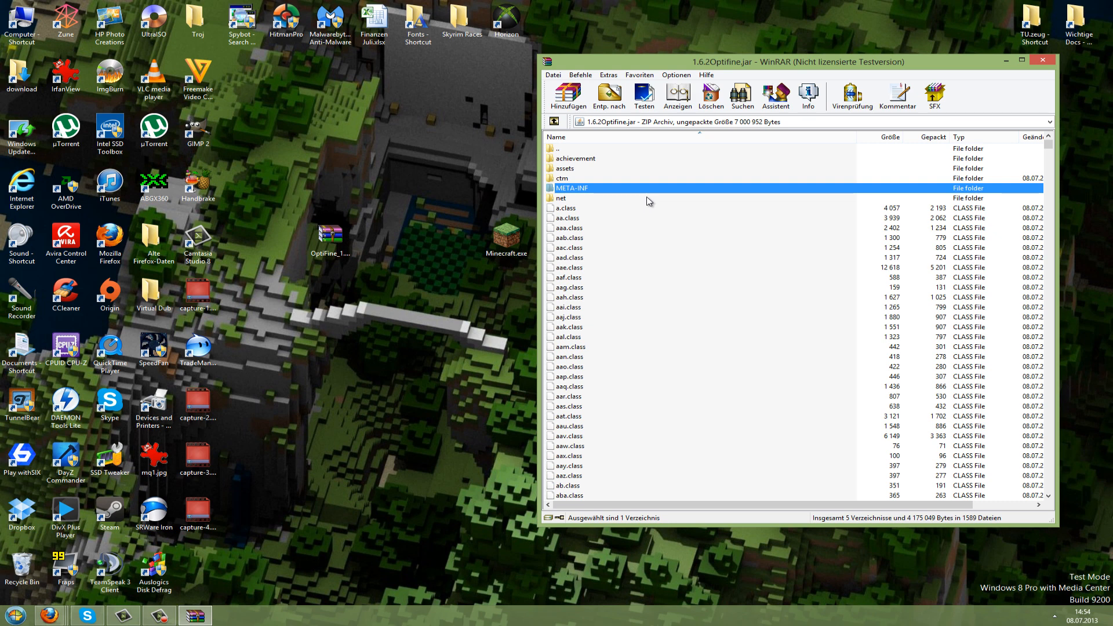
pyautogui.click(741, 96)
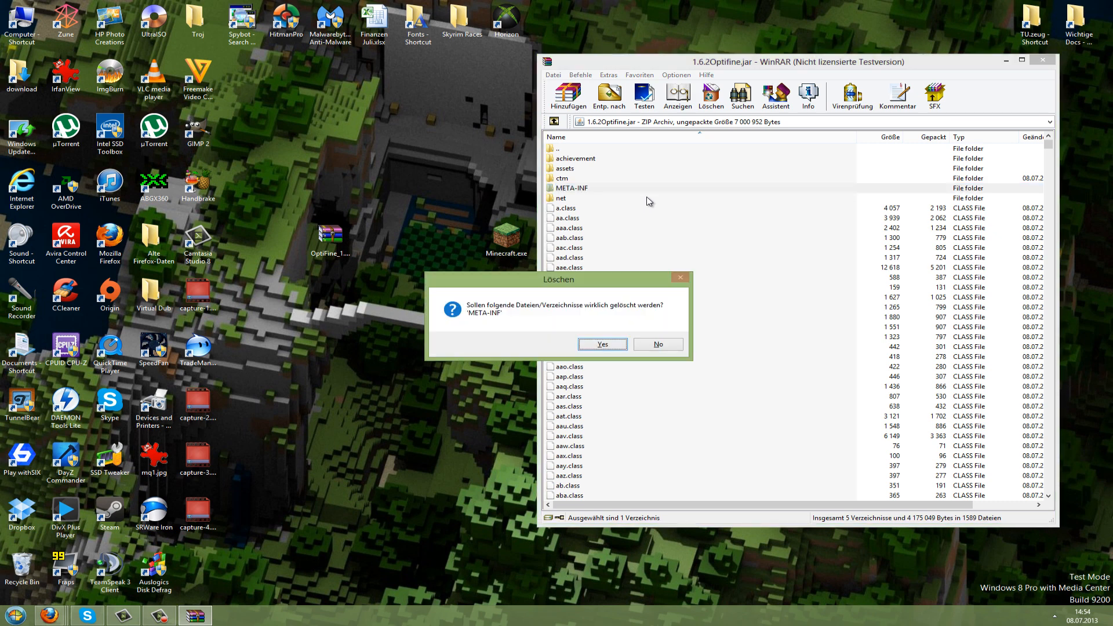
pyautogui.click(601, 344)
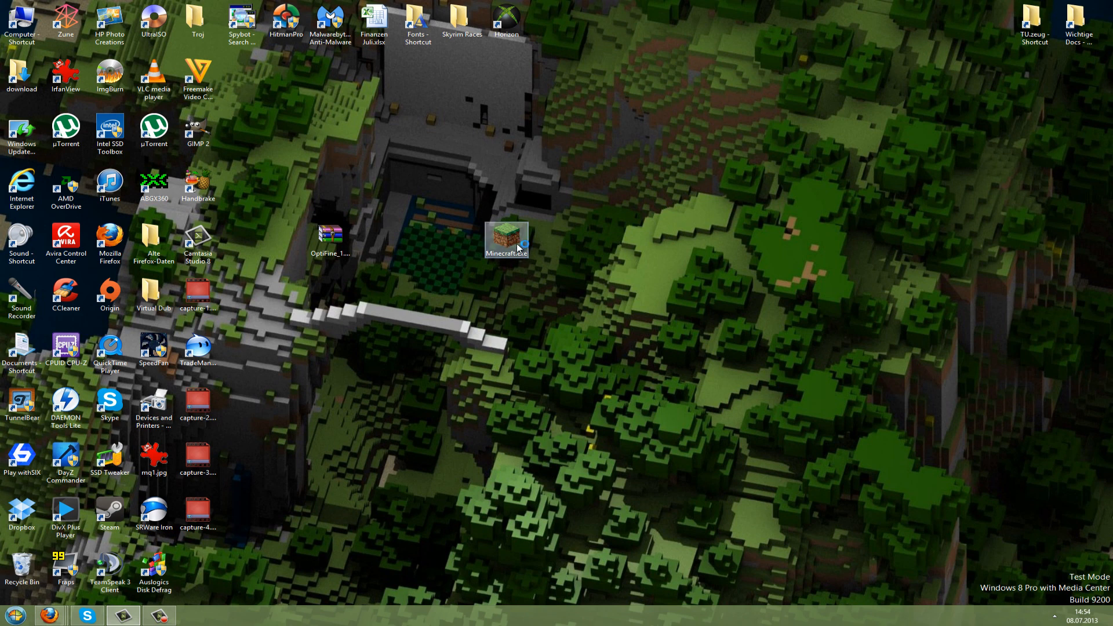
# Step: Launch Minecraft.exe and bring up Edit Profile for the Default profile
pyautogui.doubleClick(507, 237)
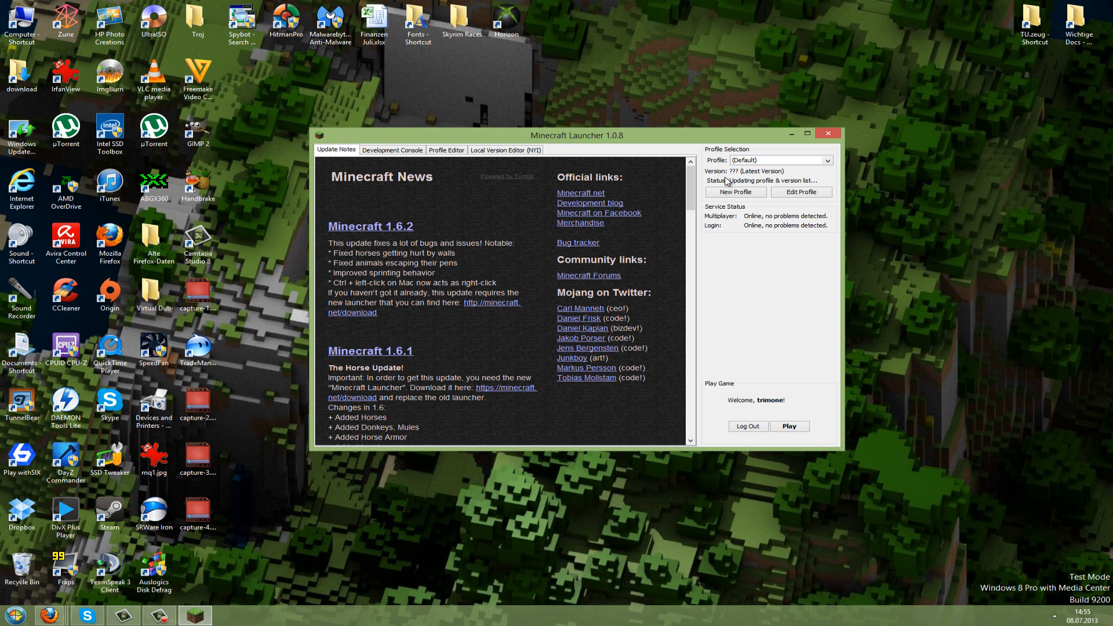
pyautogui.moveTo(766, 177)
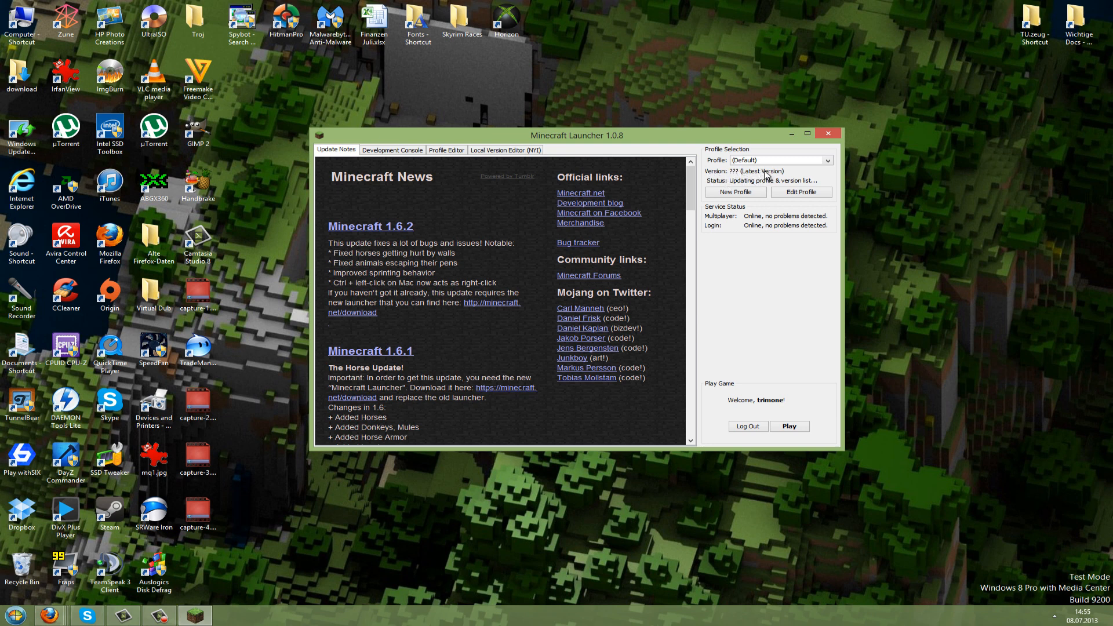
pyautogui.moveTo(716, 172)
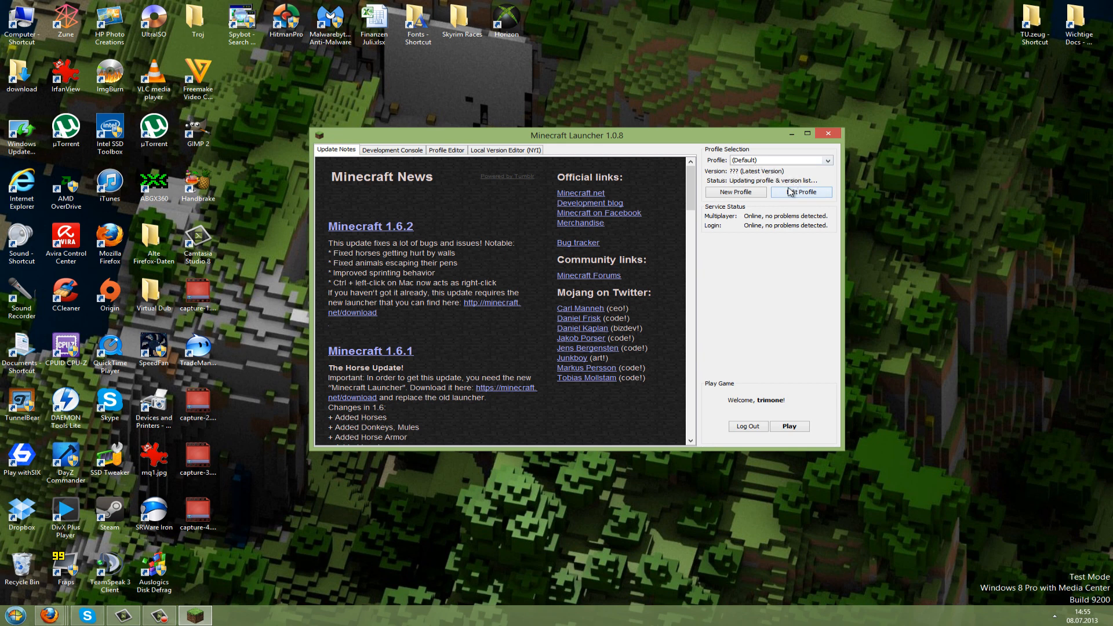
pyautogui.click(801, 192)
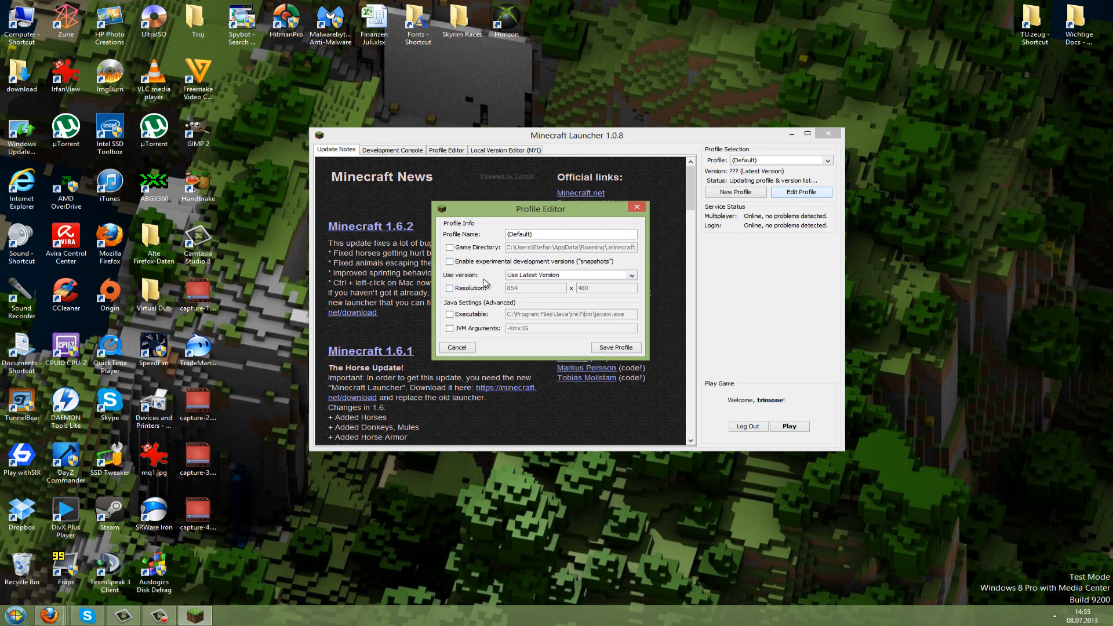
# Step: Set the profile's version to release 1.6.2optifine and save it
pyautogui.click(631, 276)
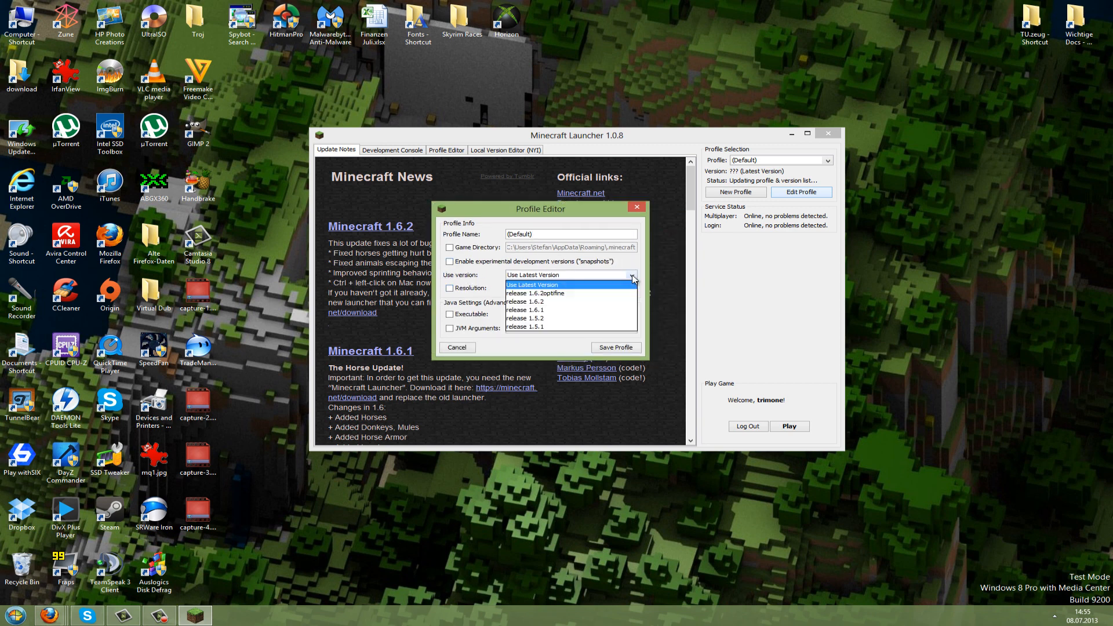
pyautogui.moveTo(539, 294)
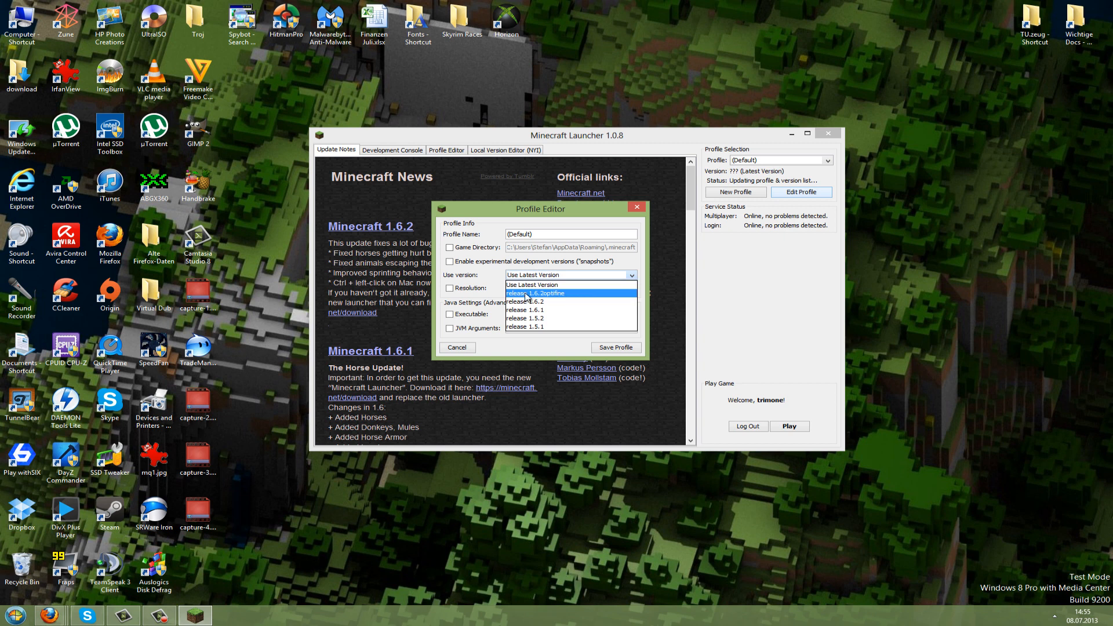
pyautogui.click(539, 293)
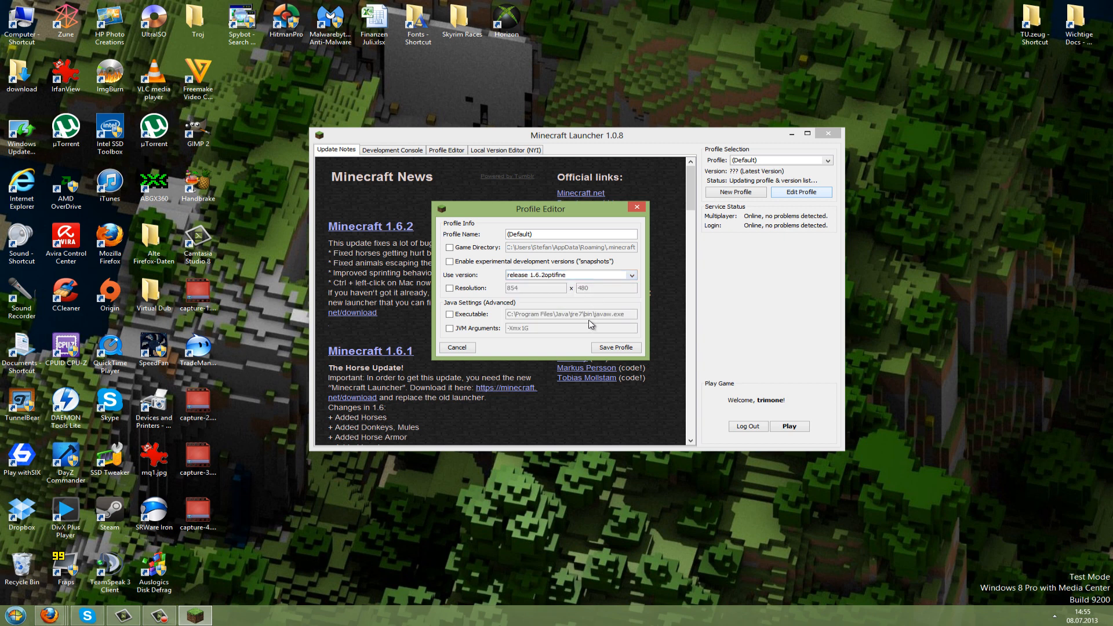
pyautogui.click(615, 347)
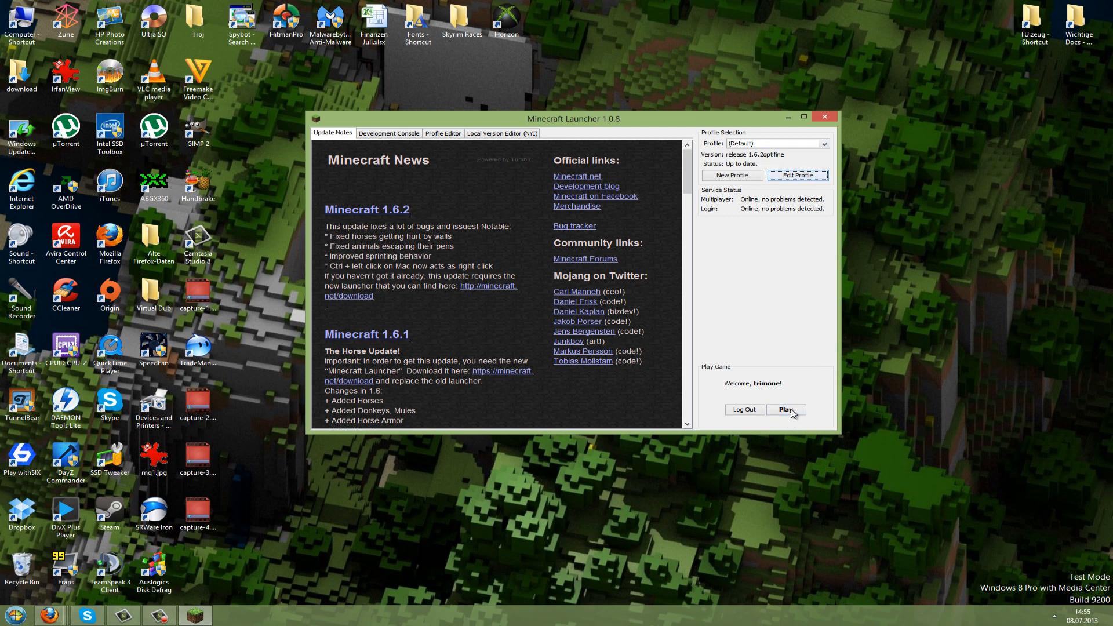
pyautogui.moveTo(772, 162)
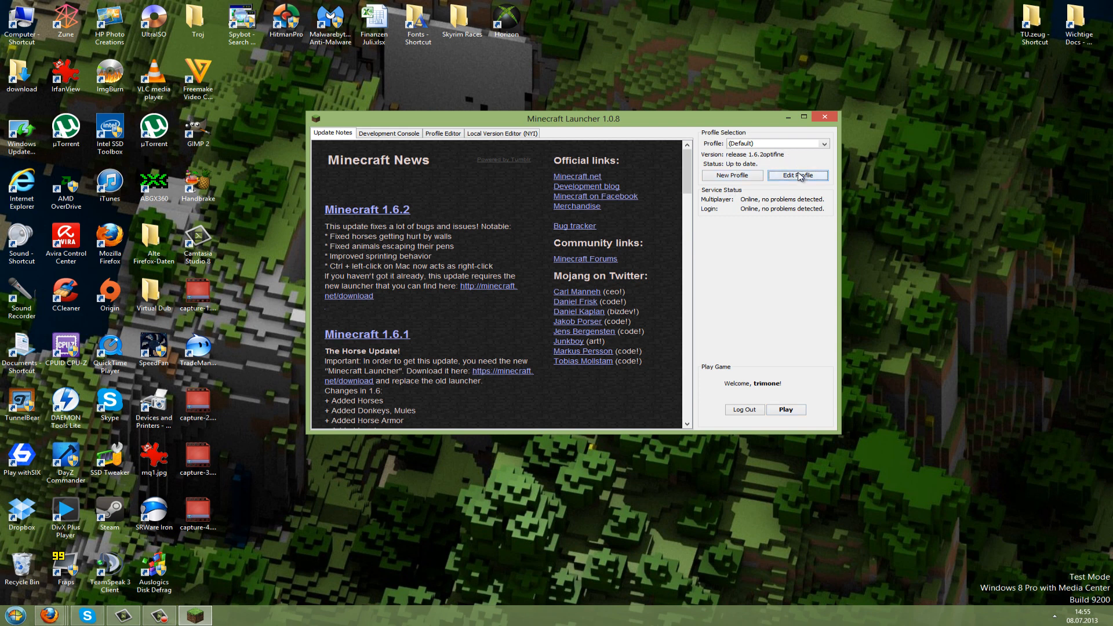
pyautogui.moveTo(805, 182)
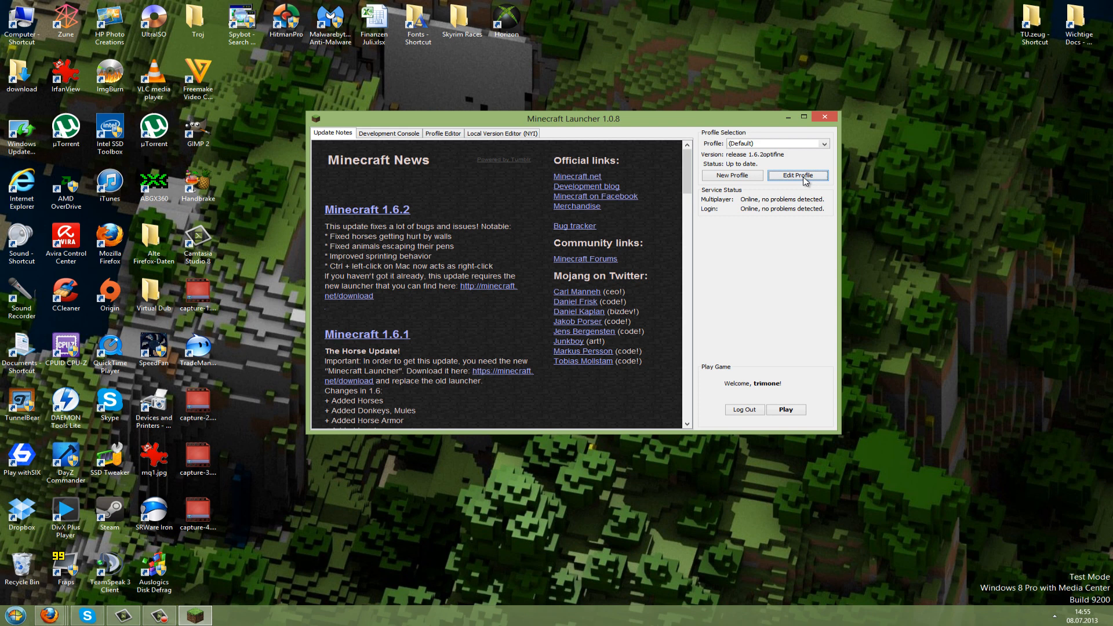
pyautogui.click(798, 175)
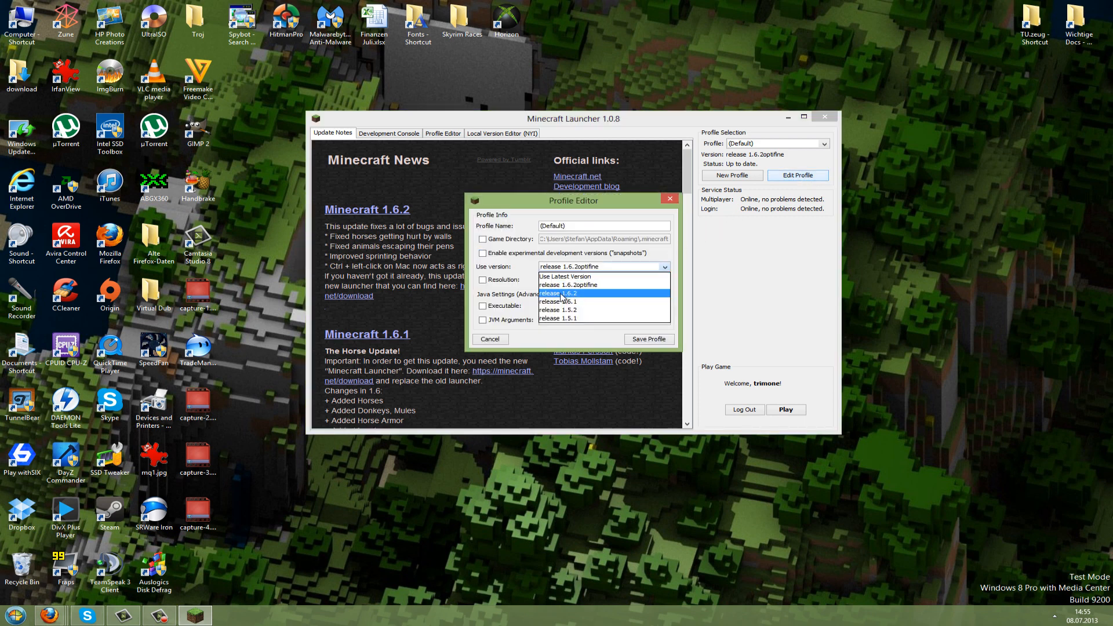
pyautogui.click(562, 294)
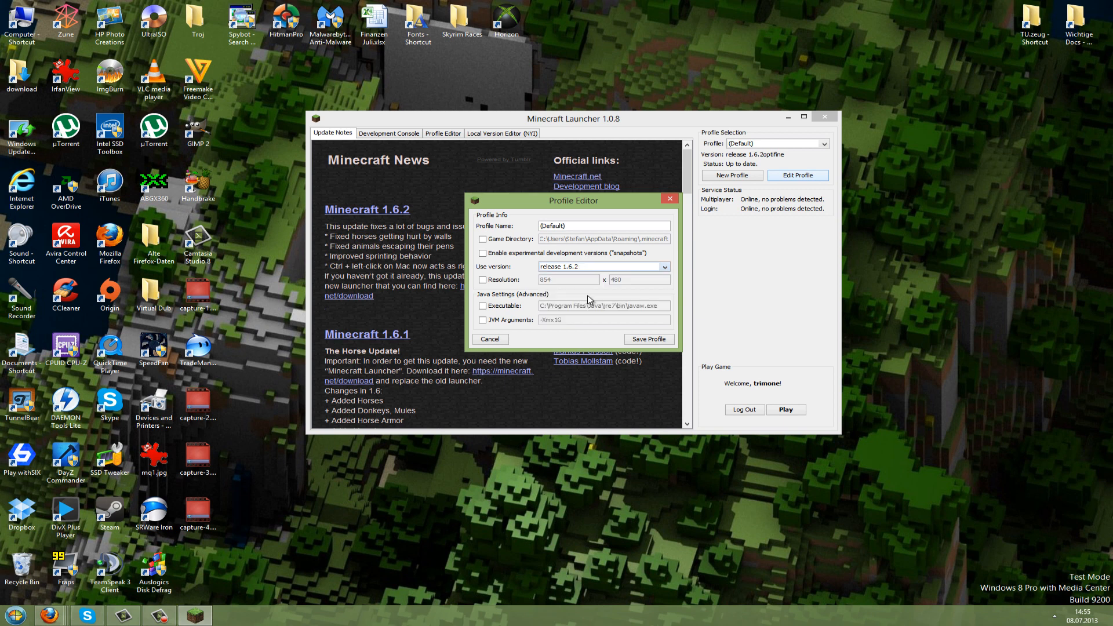
pyautogui.click(489, 339)
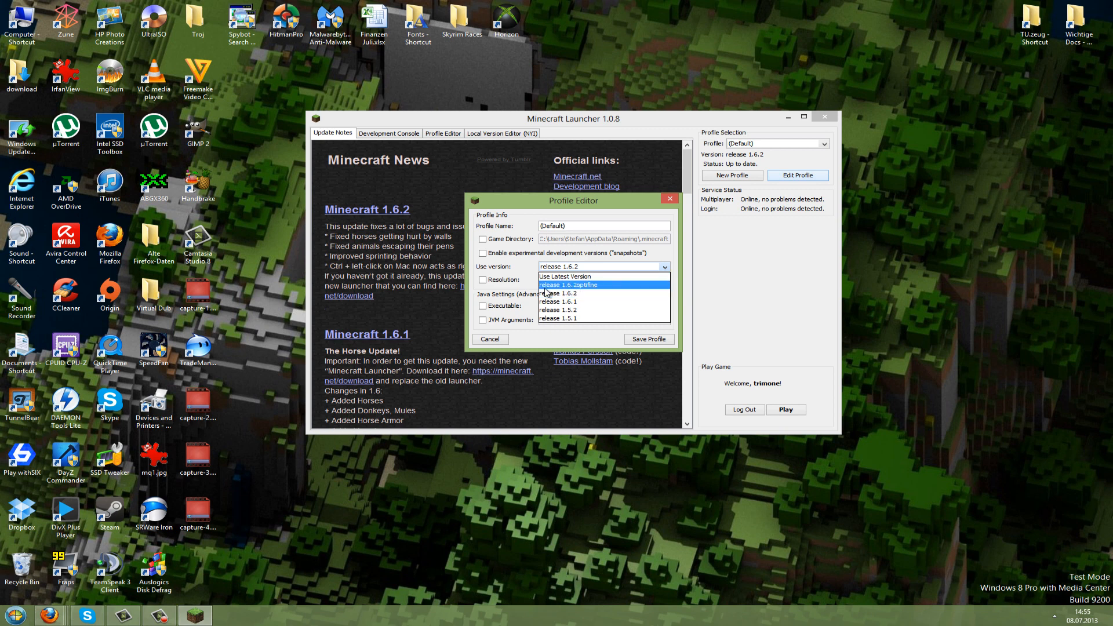
pyautogui.click(568, 285)
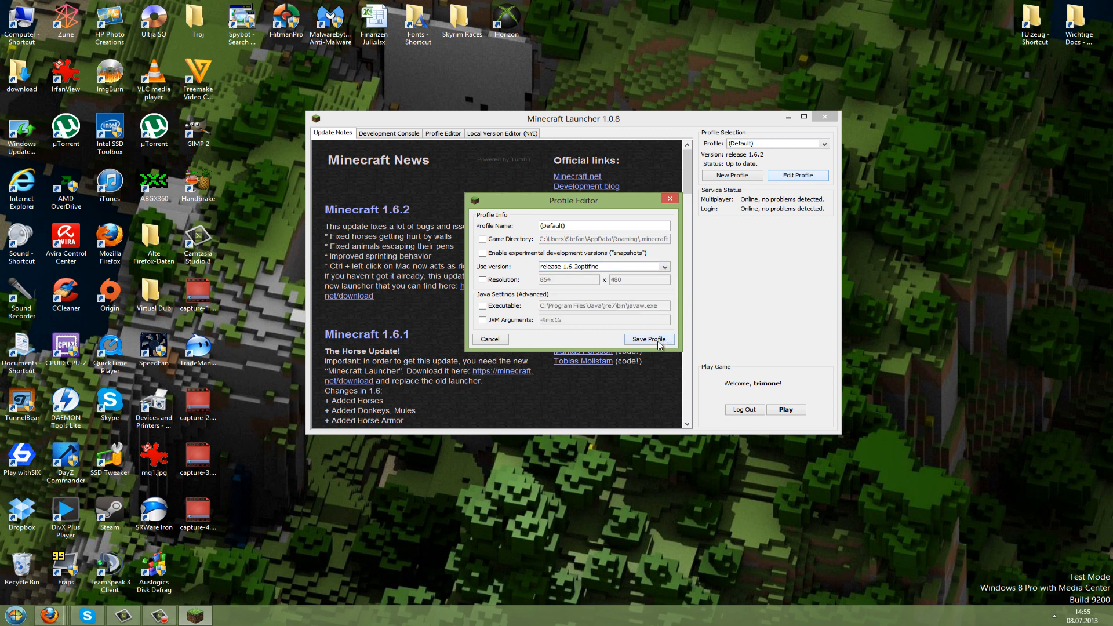
pyautogui.click(647, 339)
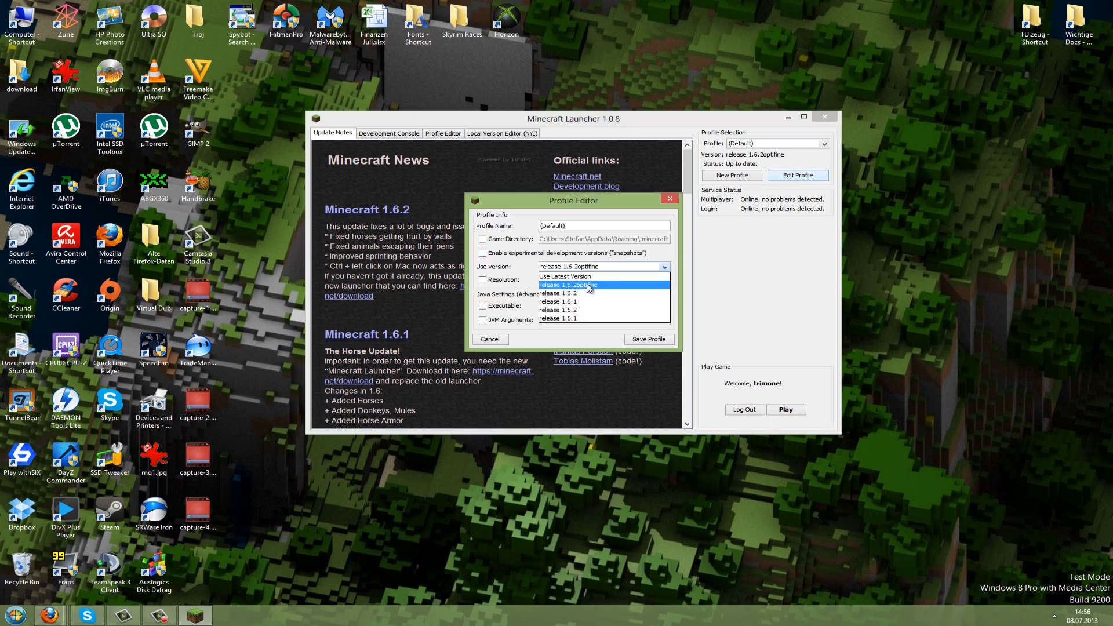
pyautogui.moveTo(624, 290)
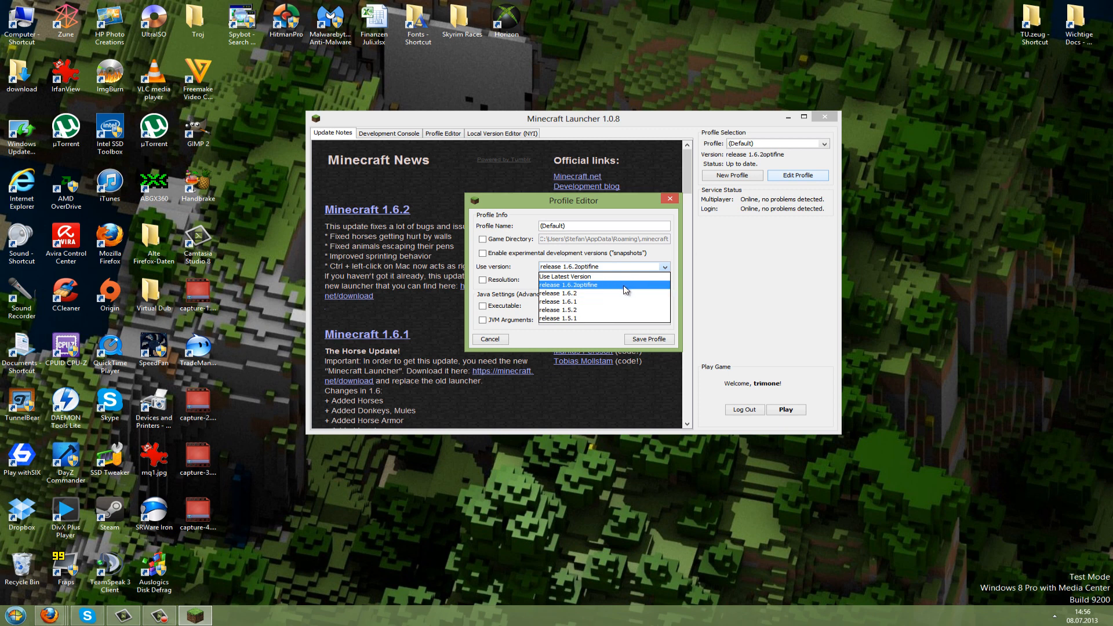
pyautogui.moveTo(595, 292)
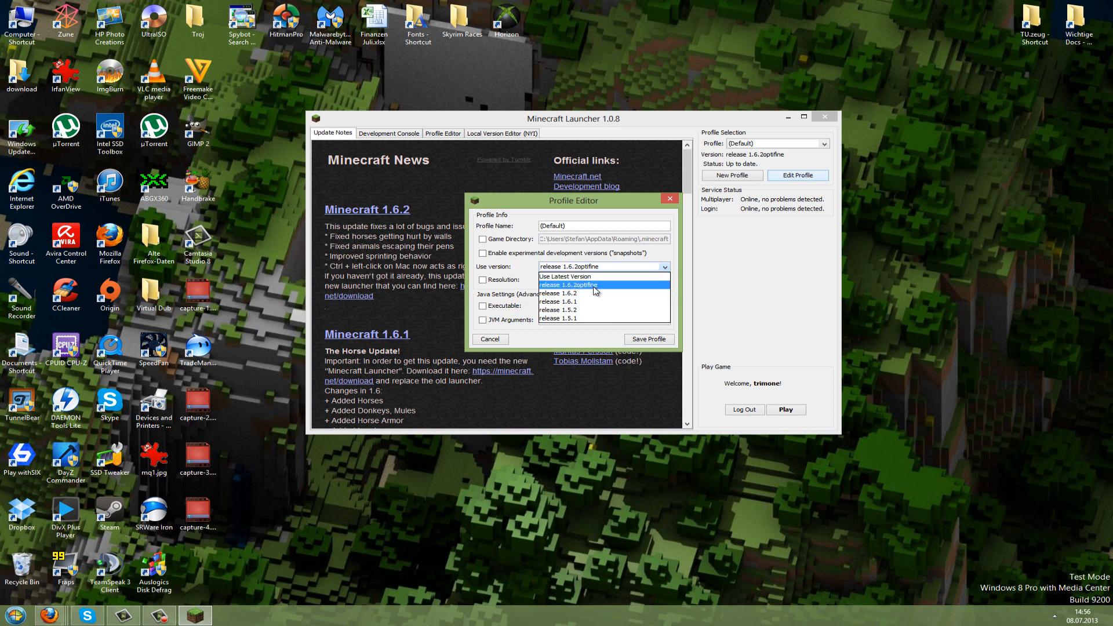
pyautogui.moveTo(564, 276)
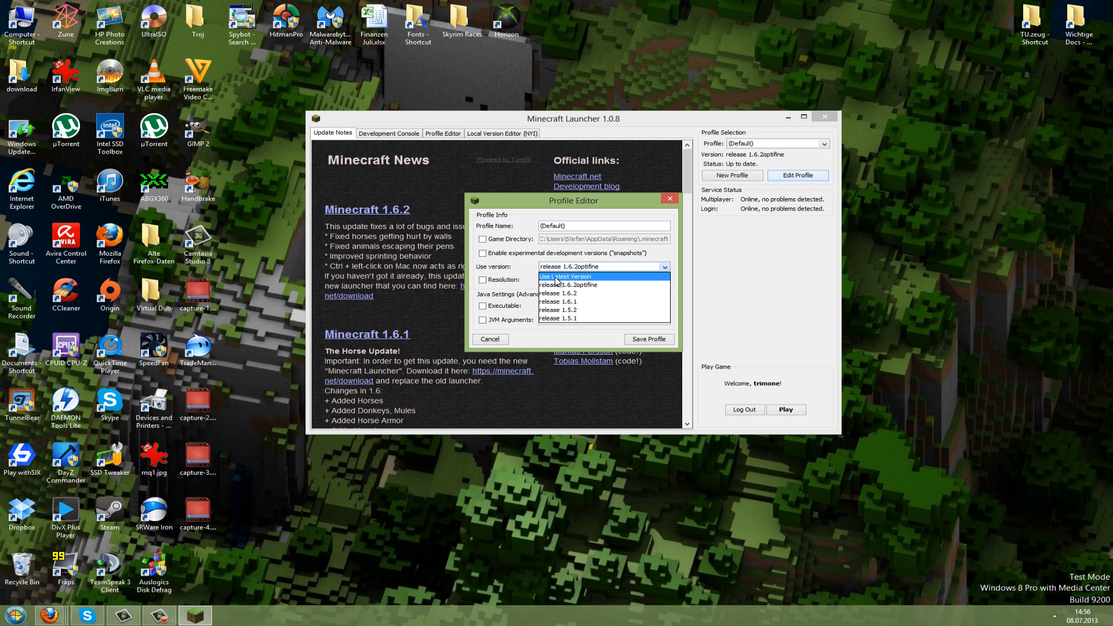
pyautogui.moveTo(567, 281)
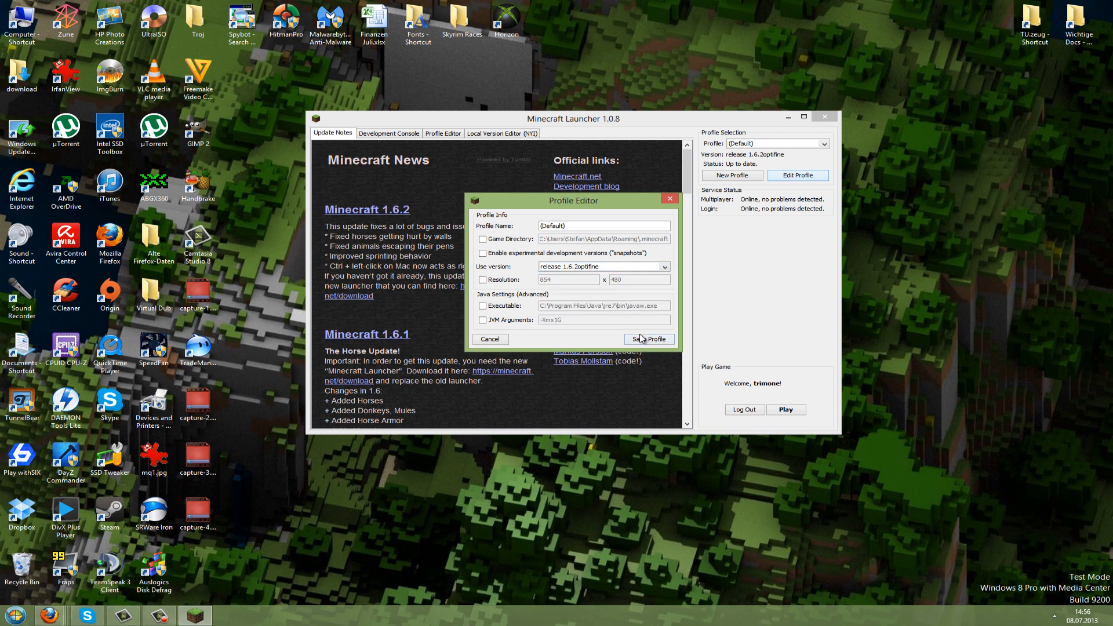
pyautogui.click(647, 339)
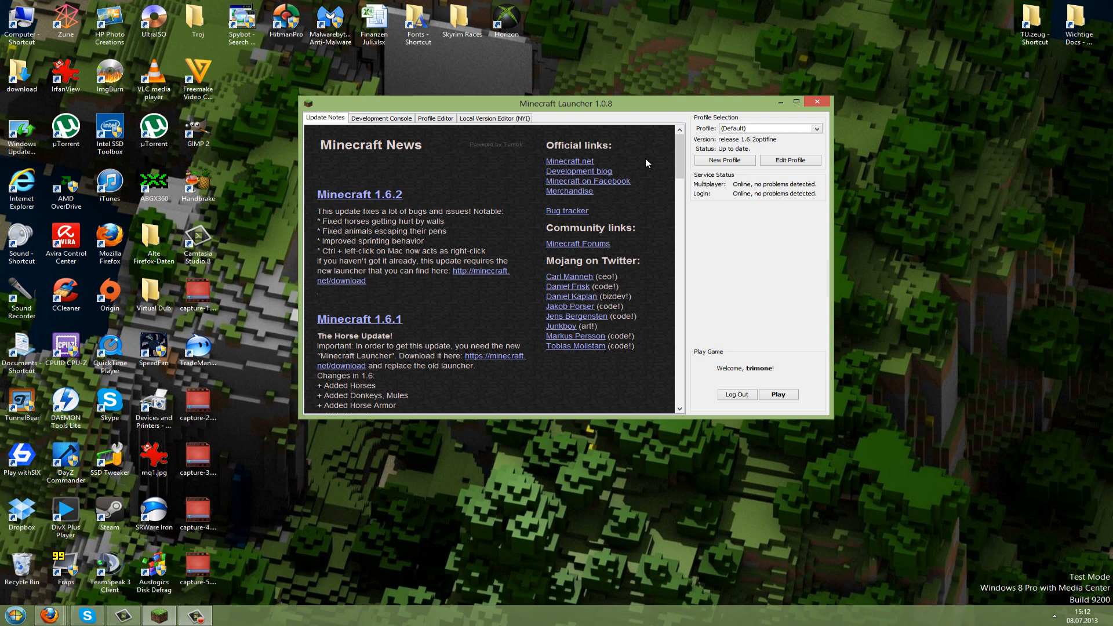